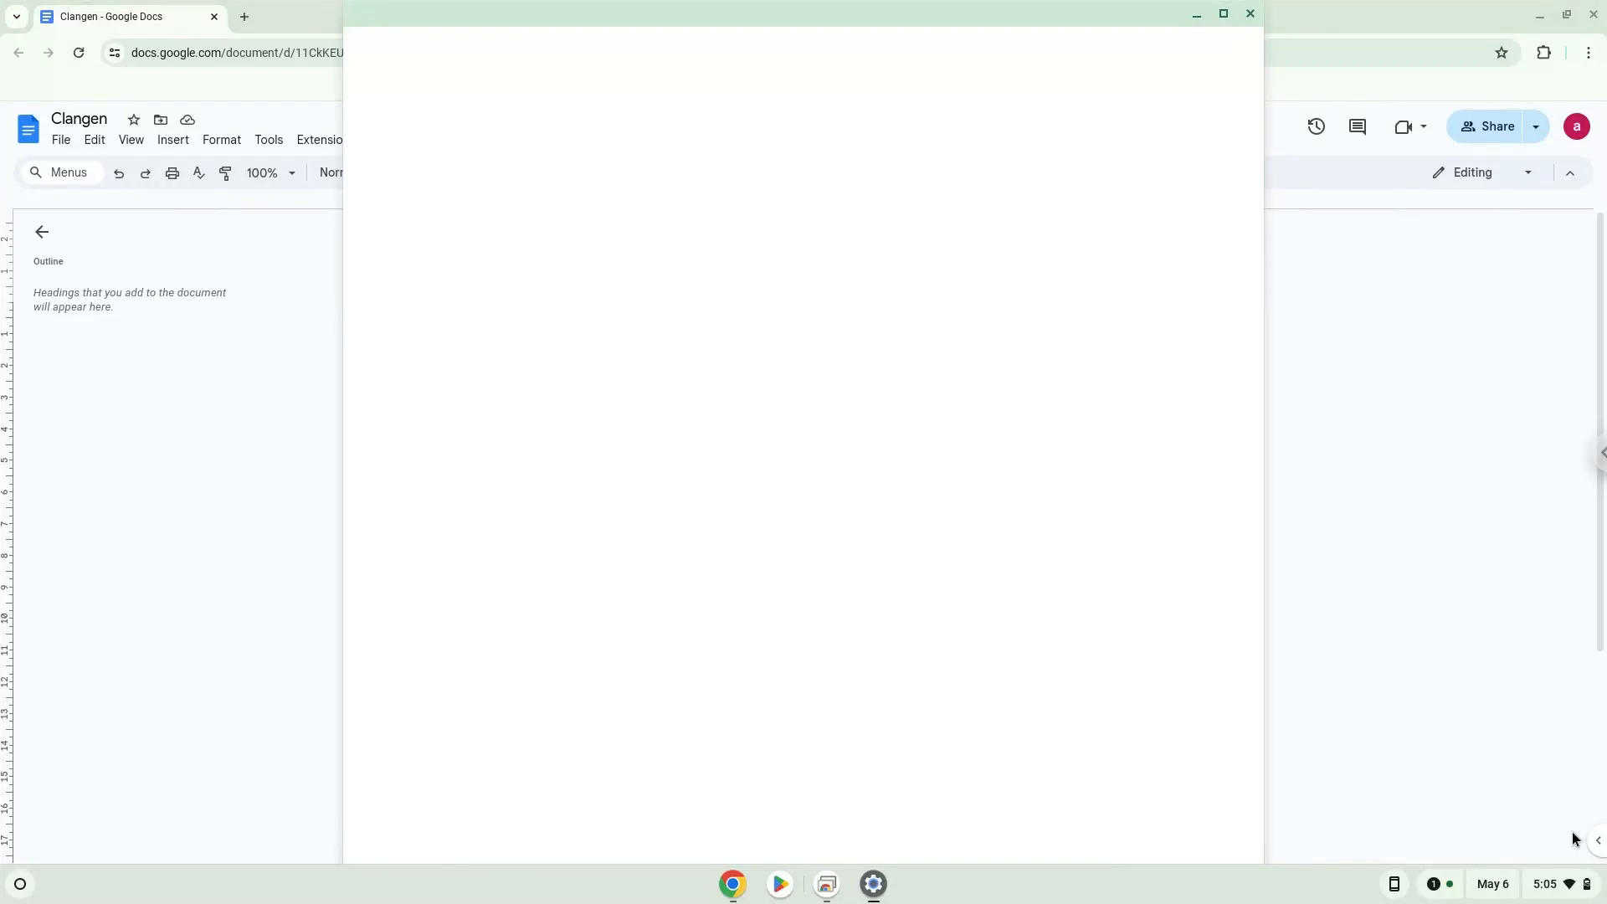
Open ChromeOS Settings on the About ChromeOS page
click(873, 883)
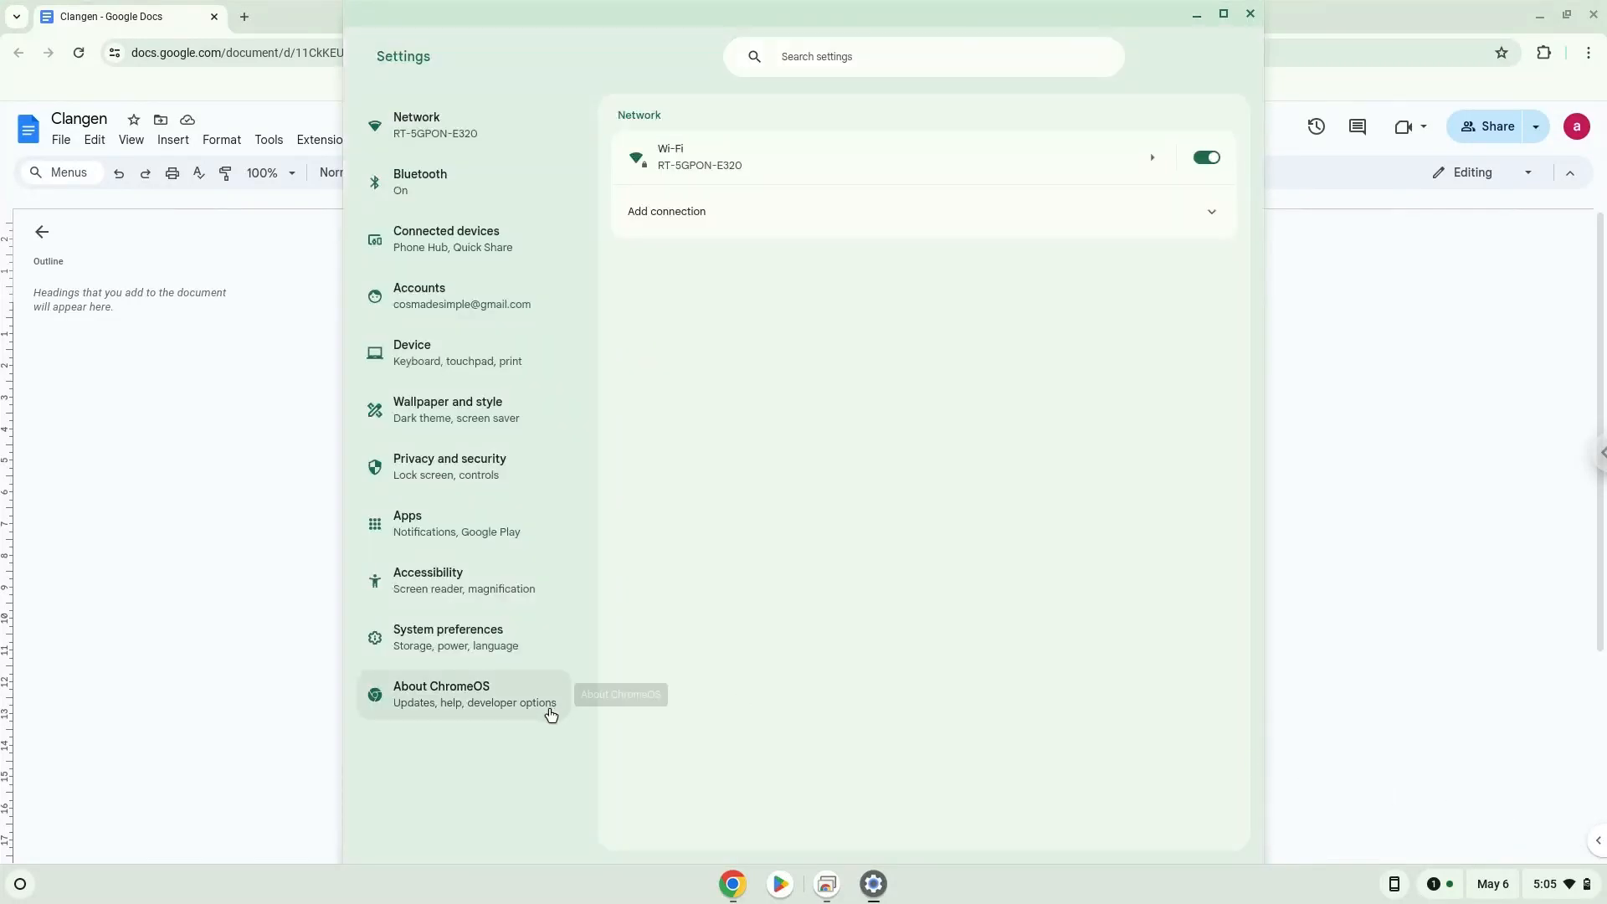
click(475, 694)
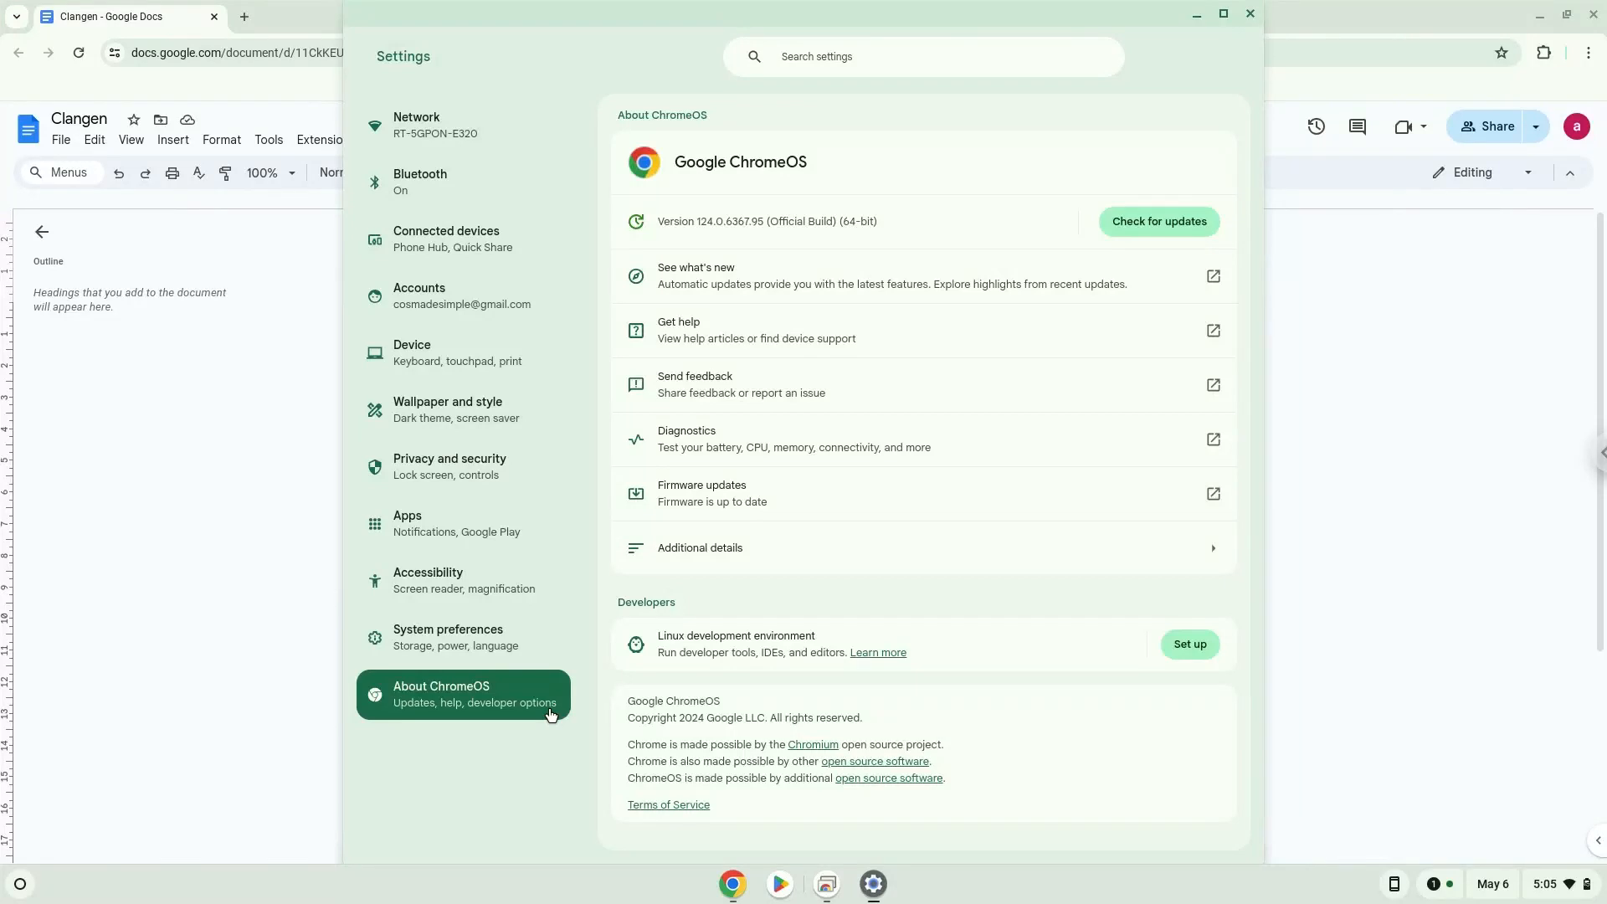
mouse_move(1217, 660)
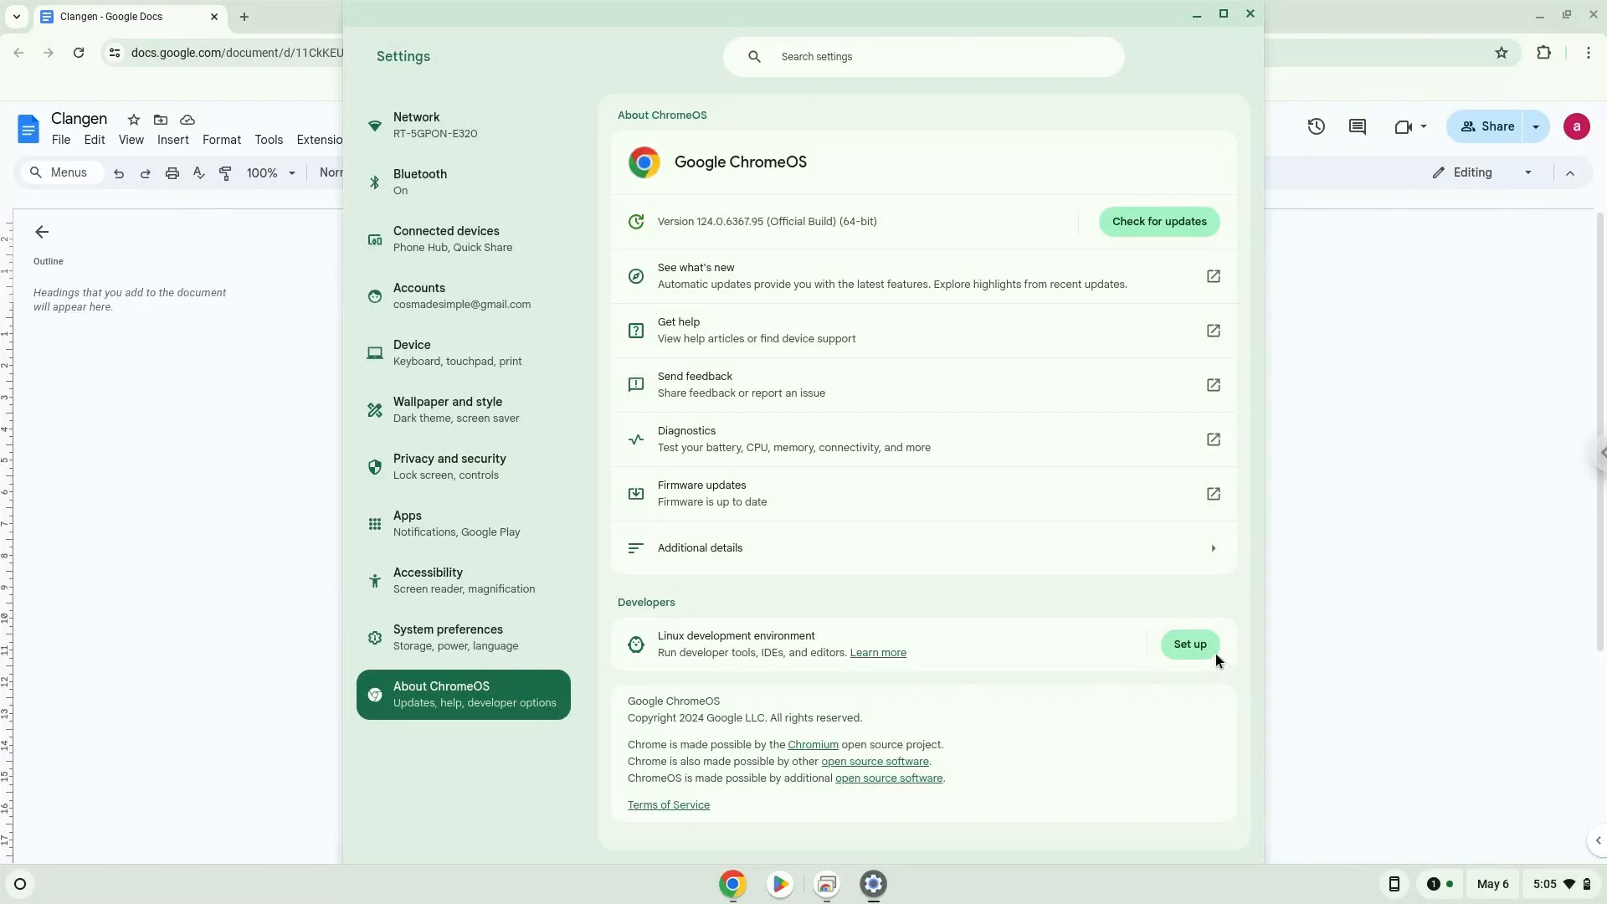
Install the Linux development environment with the recommended disk size
click(1190, 643)
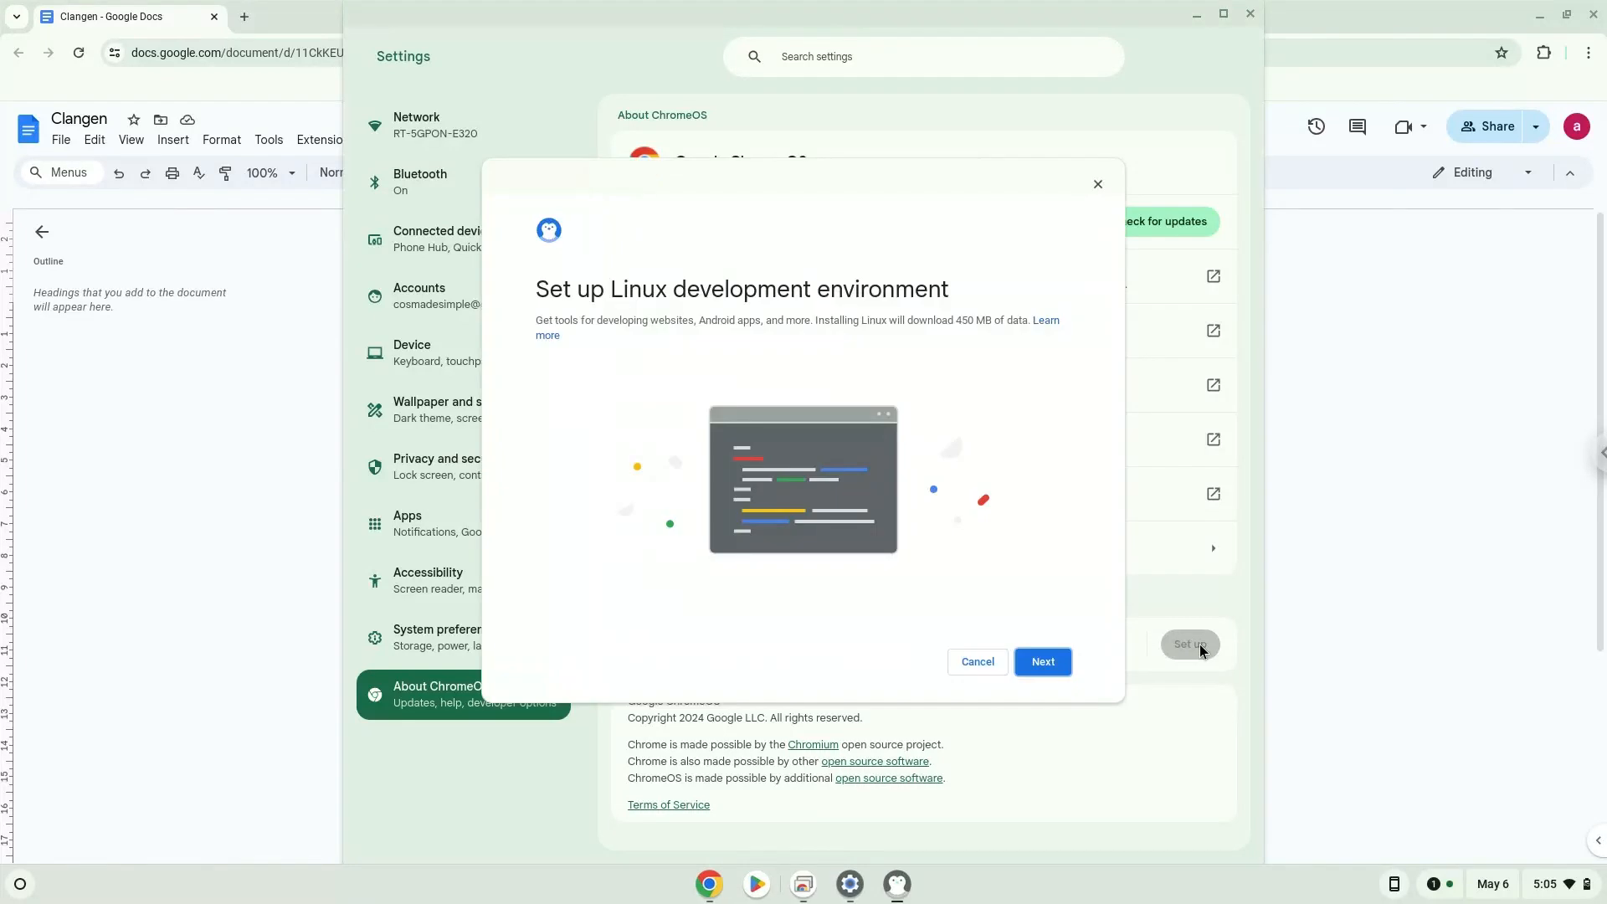
click(1043, 661)
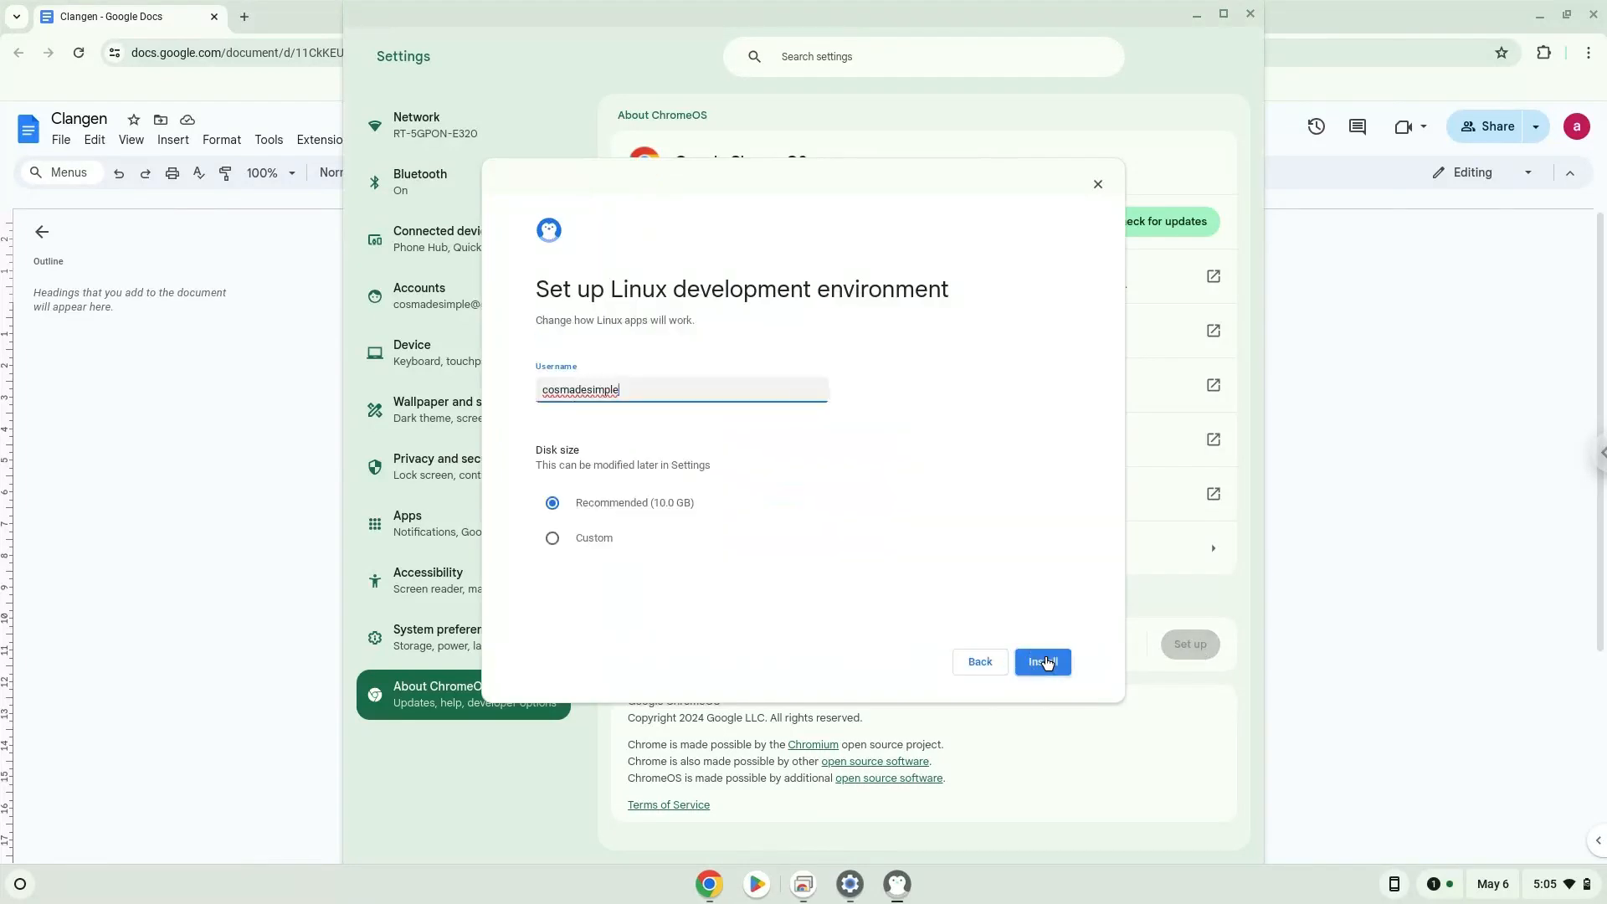
click(1043, 661)
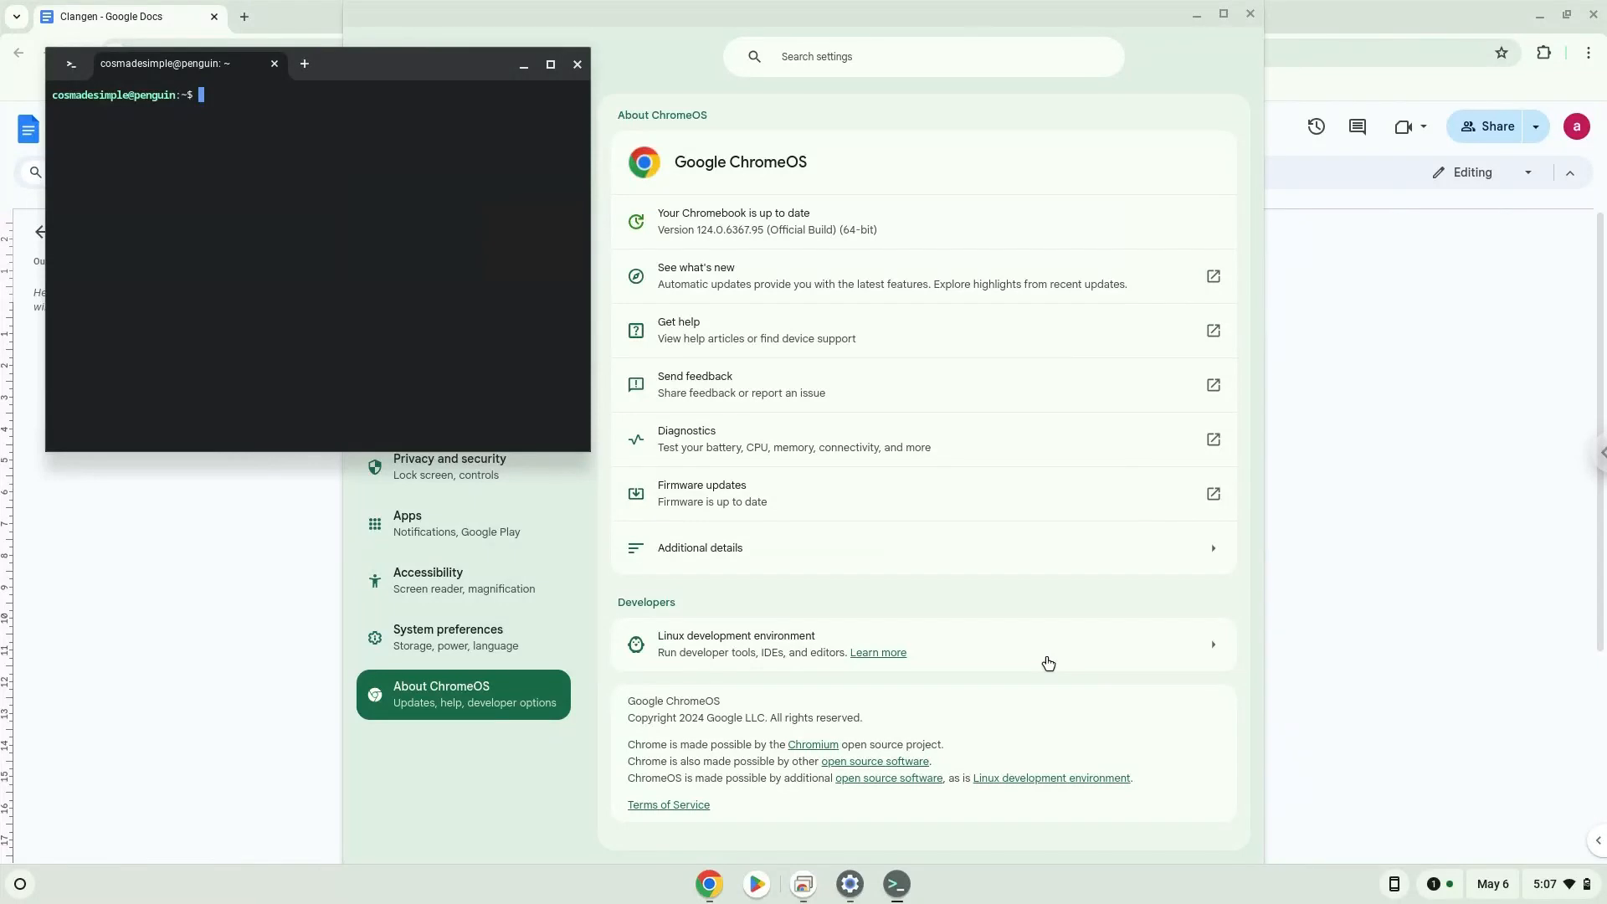
mouse_move(577, 64)
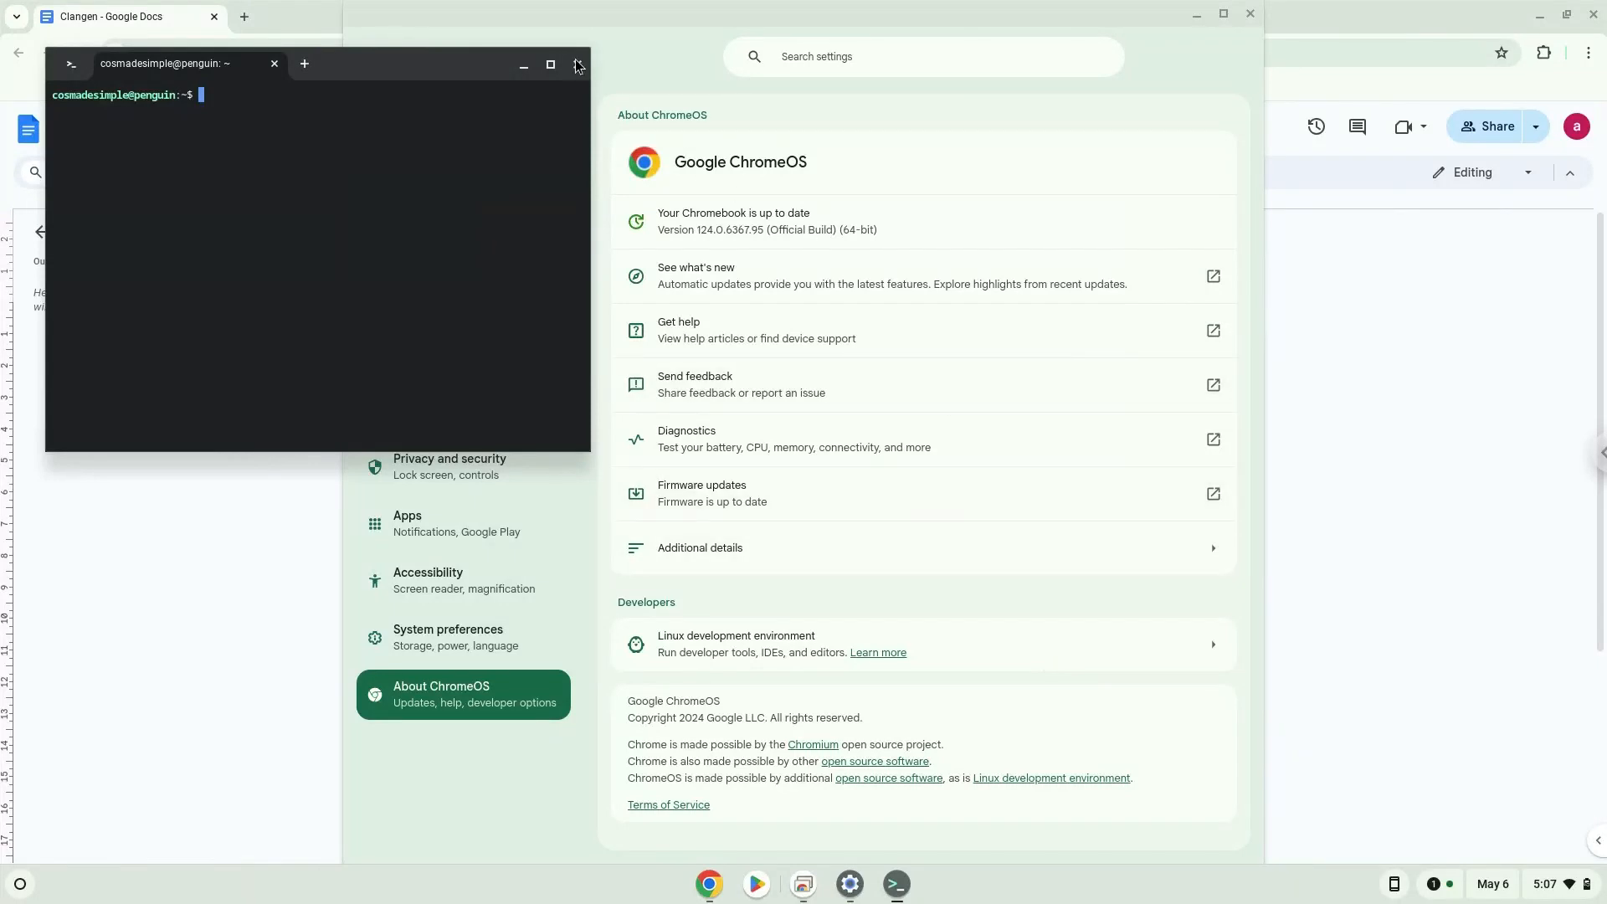
Close the Terminal and Settings windows to return to the Clangen Google Doc
click(576, 65)
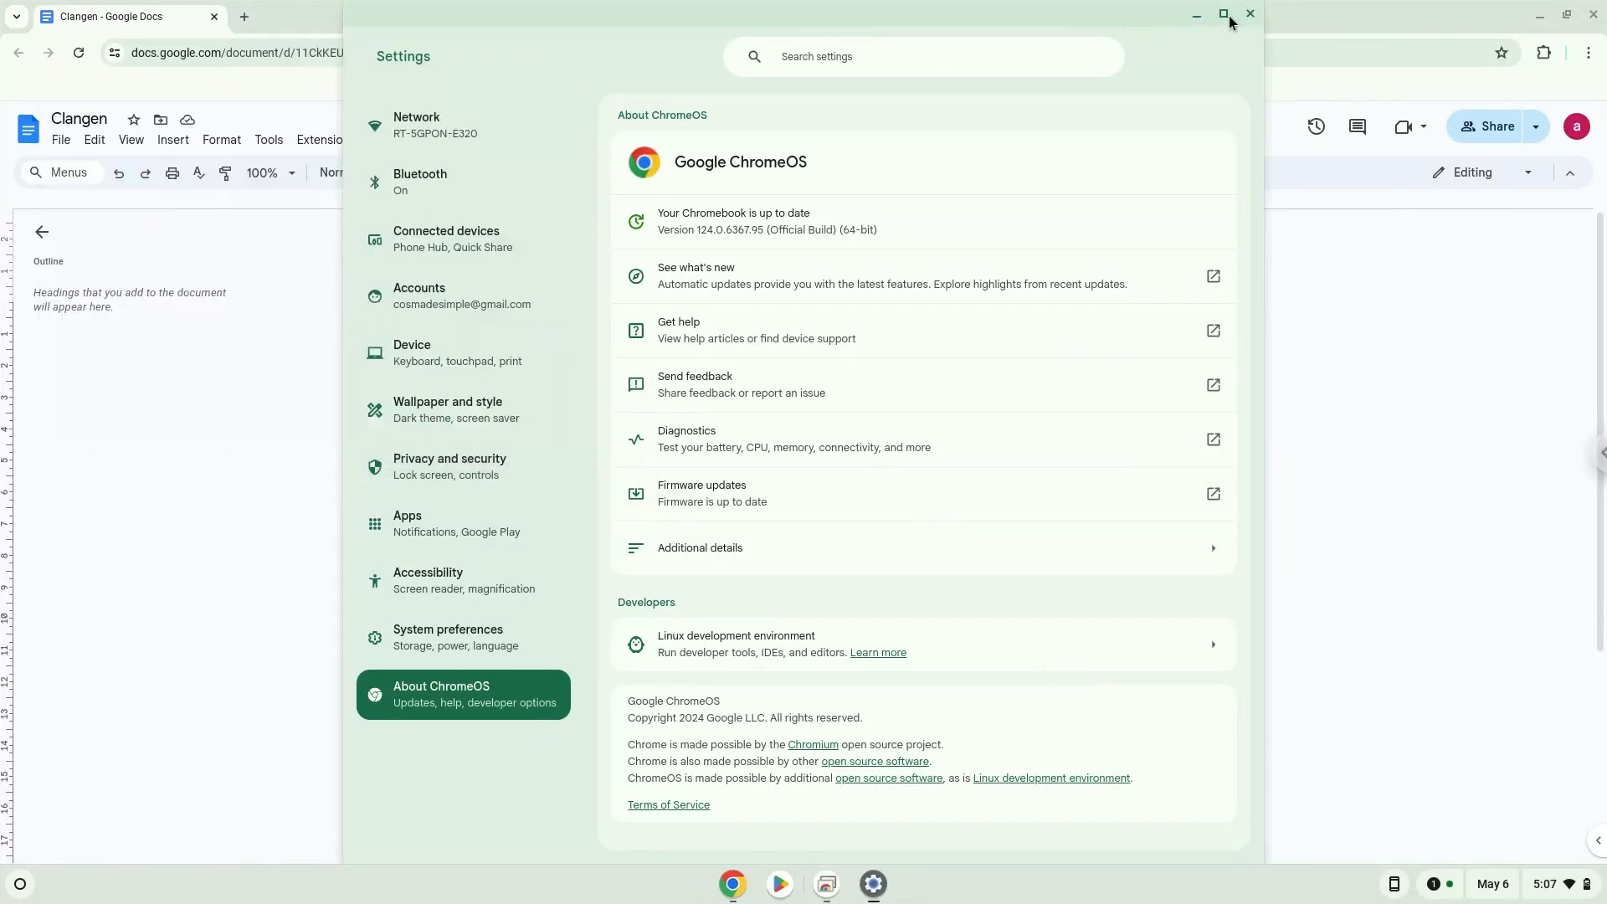
click(1249, 13)
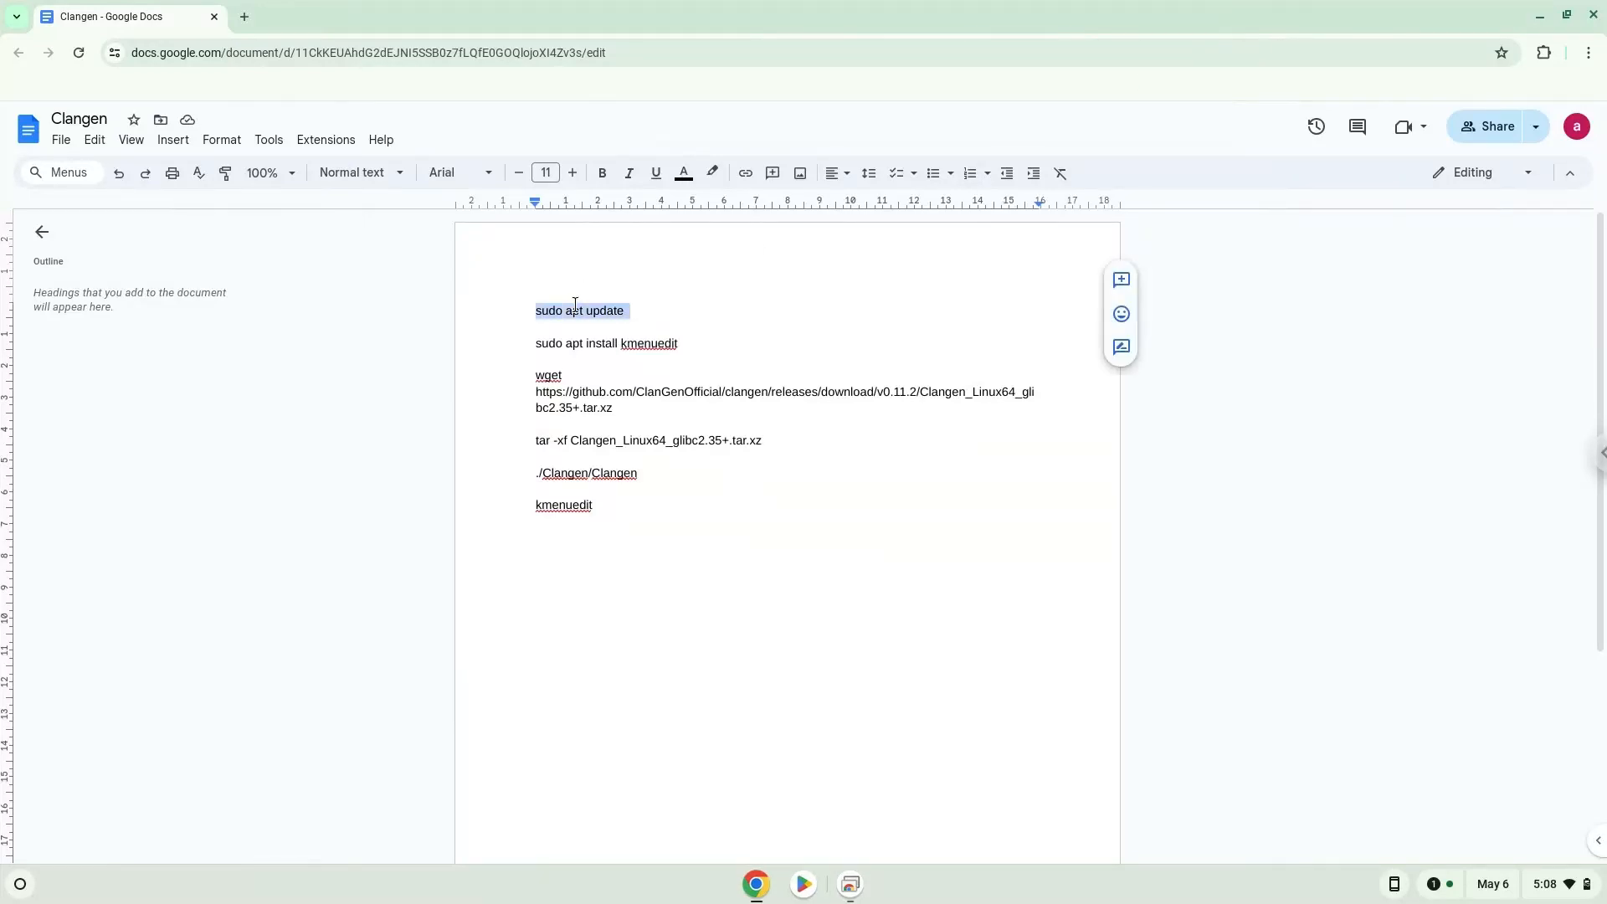
mouse_move(64, 800)
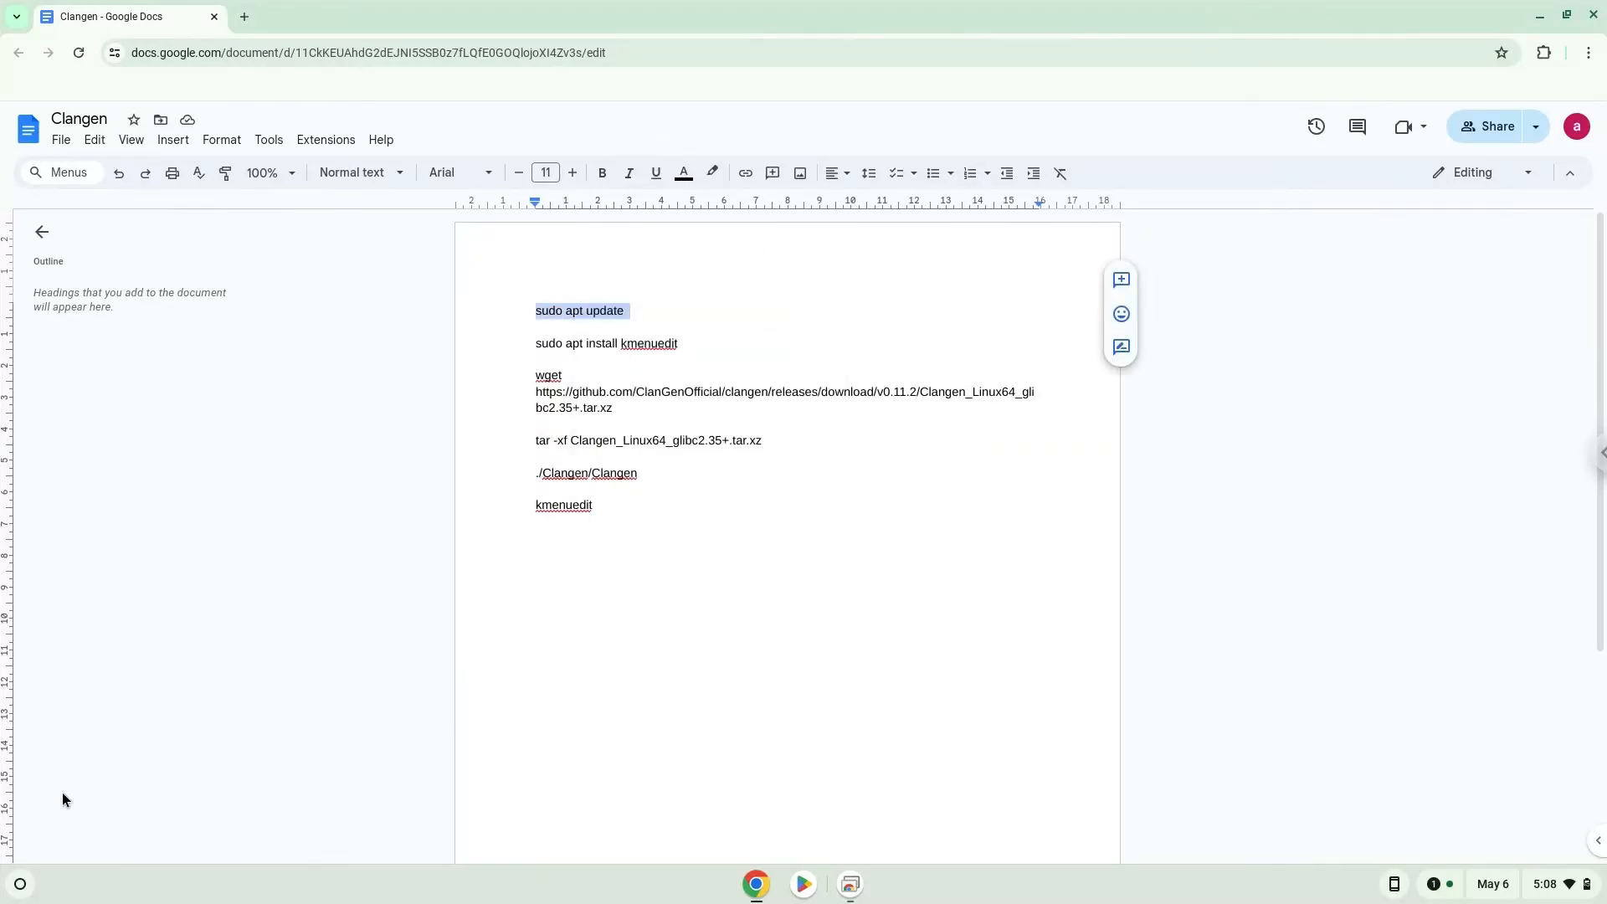
Launch Terminal from the Launcher, maximize it, and connect to the penguin container
click(20, 885)
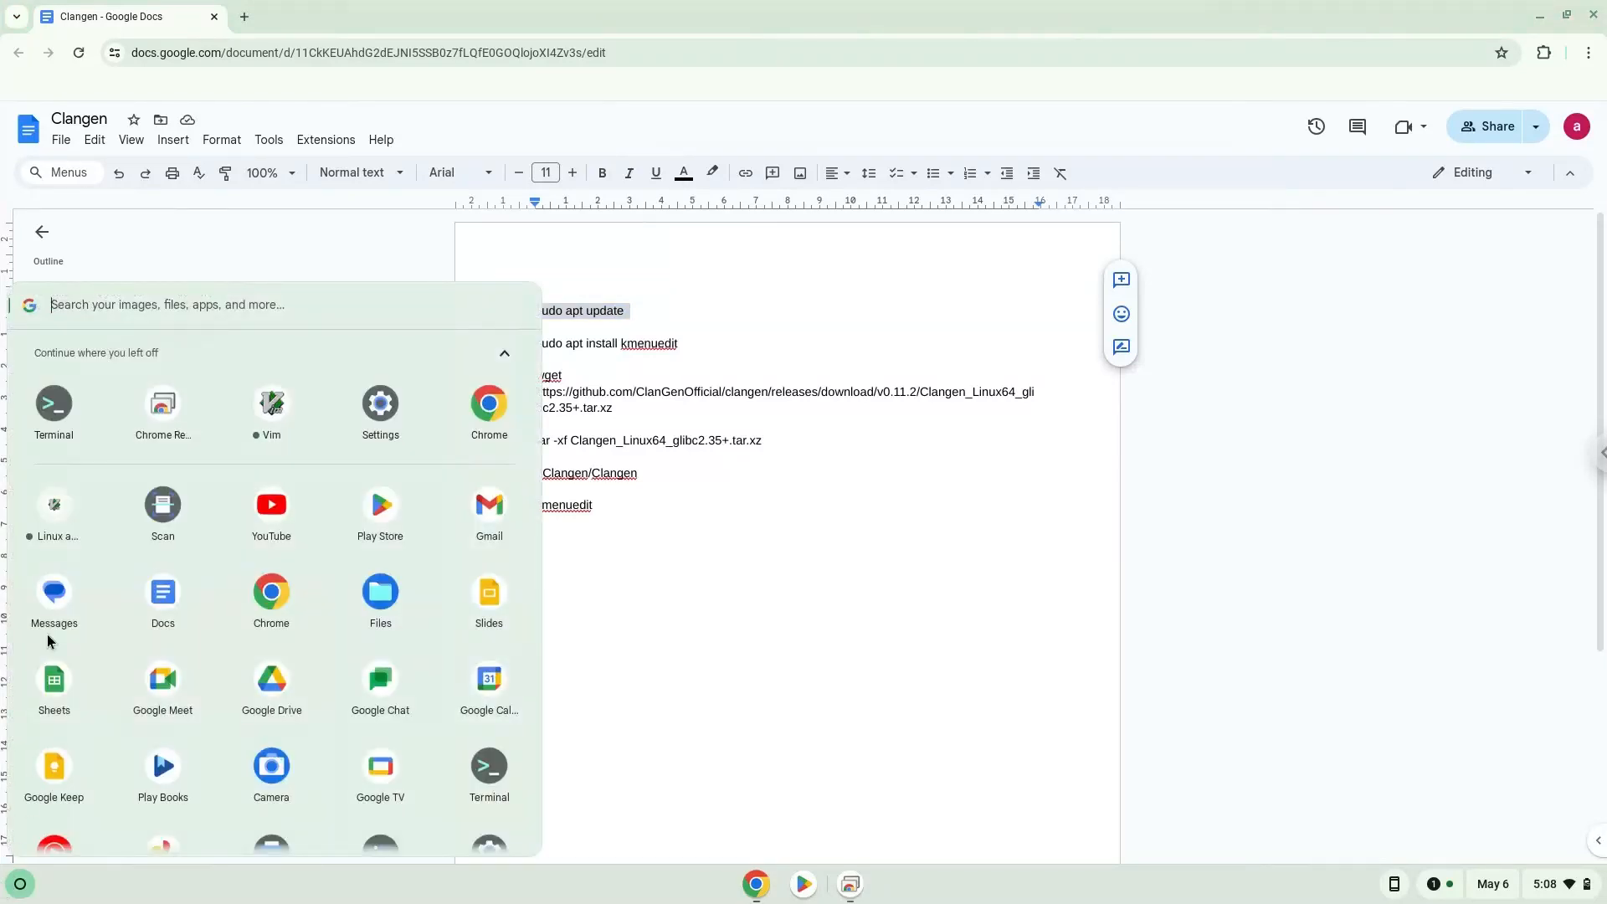
click(53, 402)
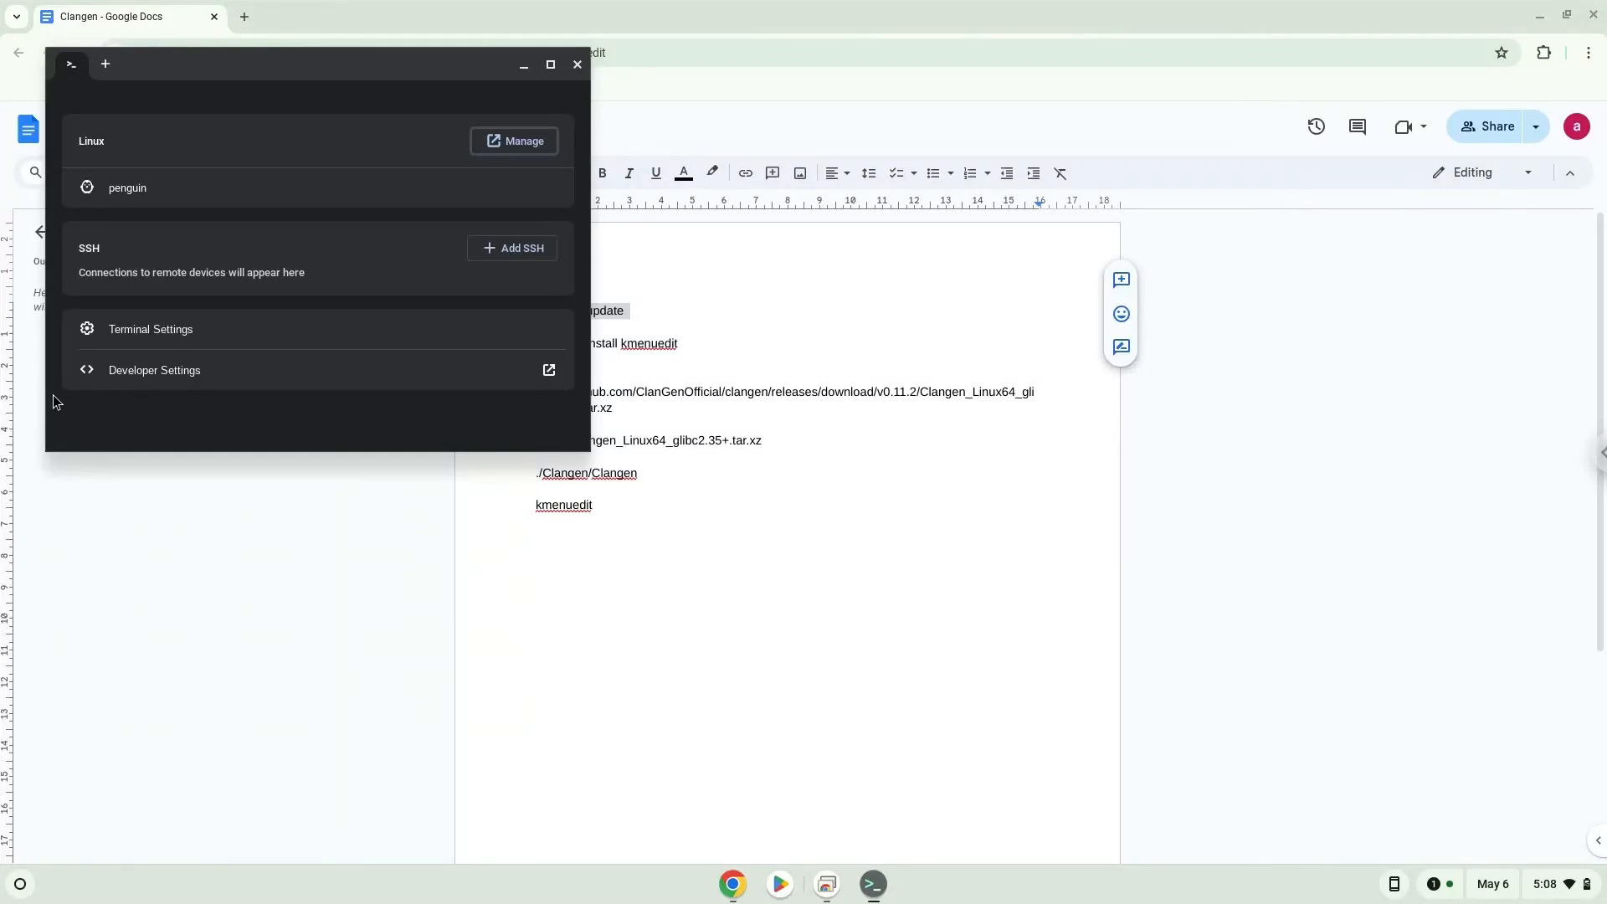
mouse_move(291, 77)
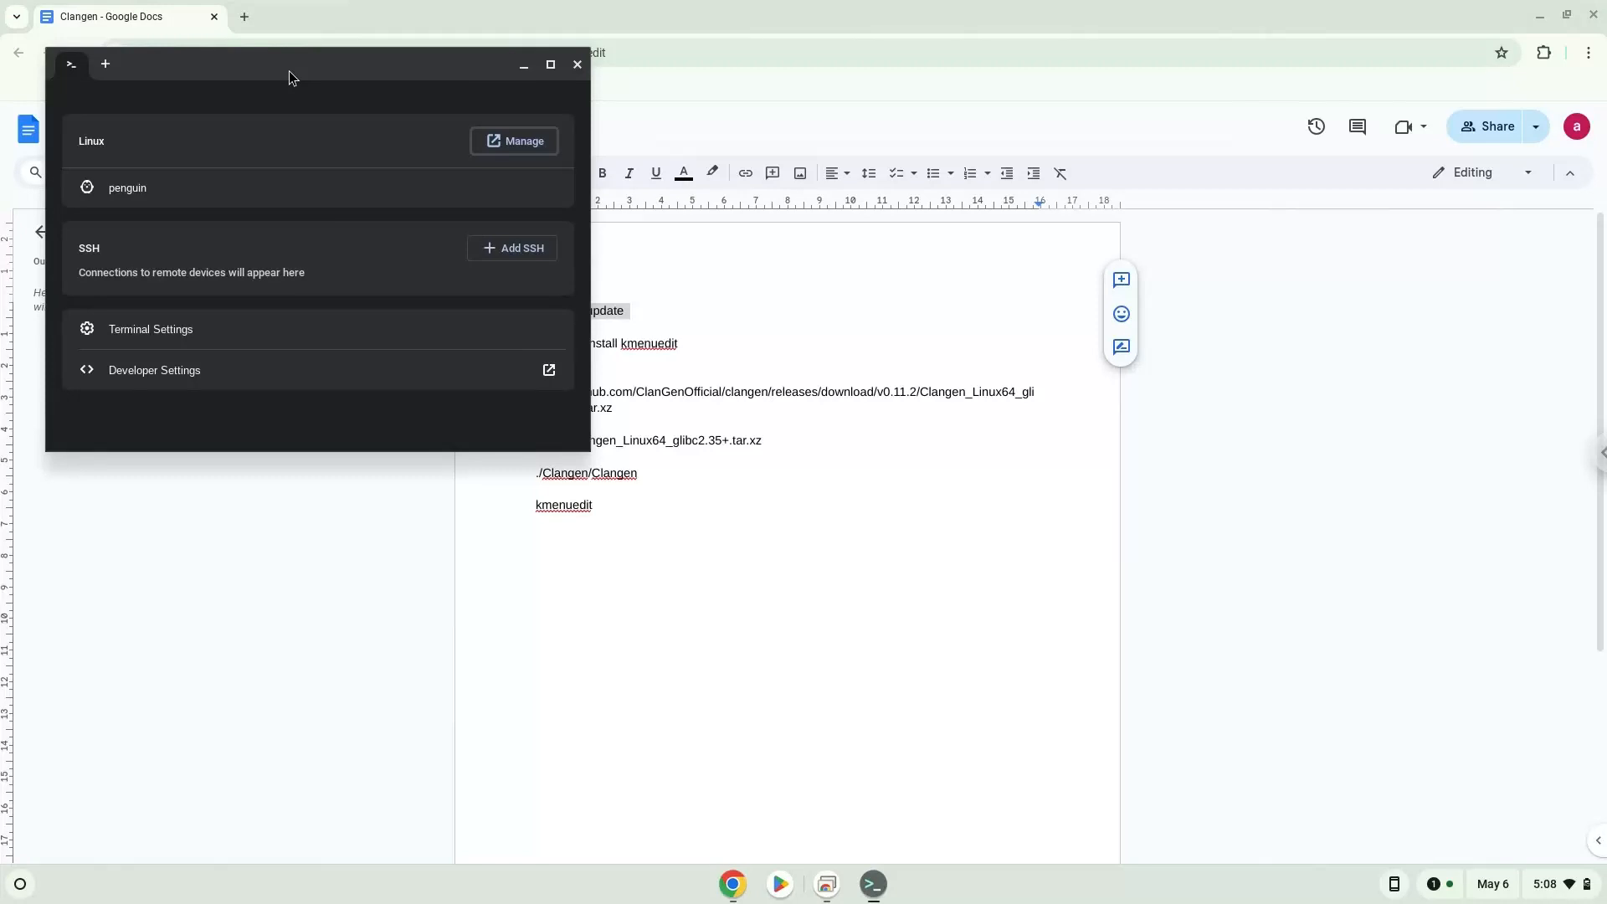
click(550, 64)
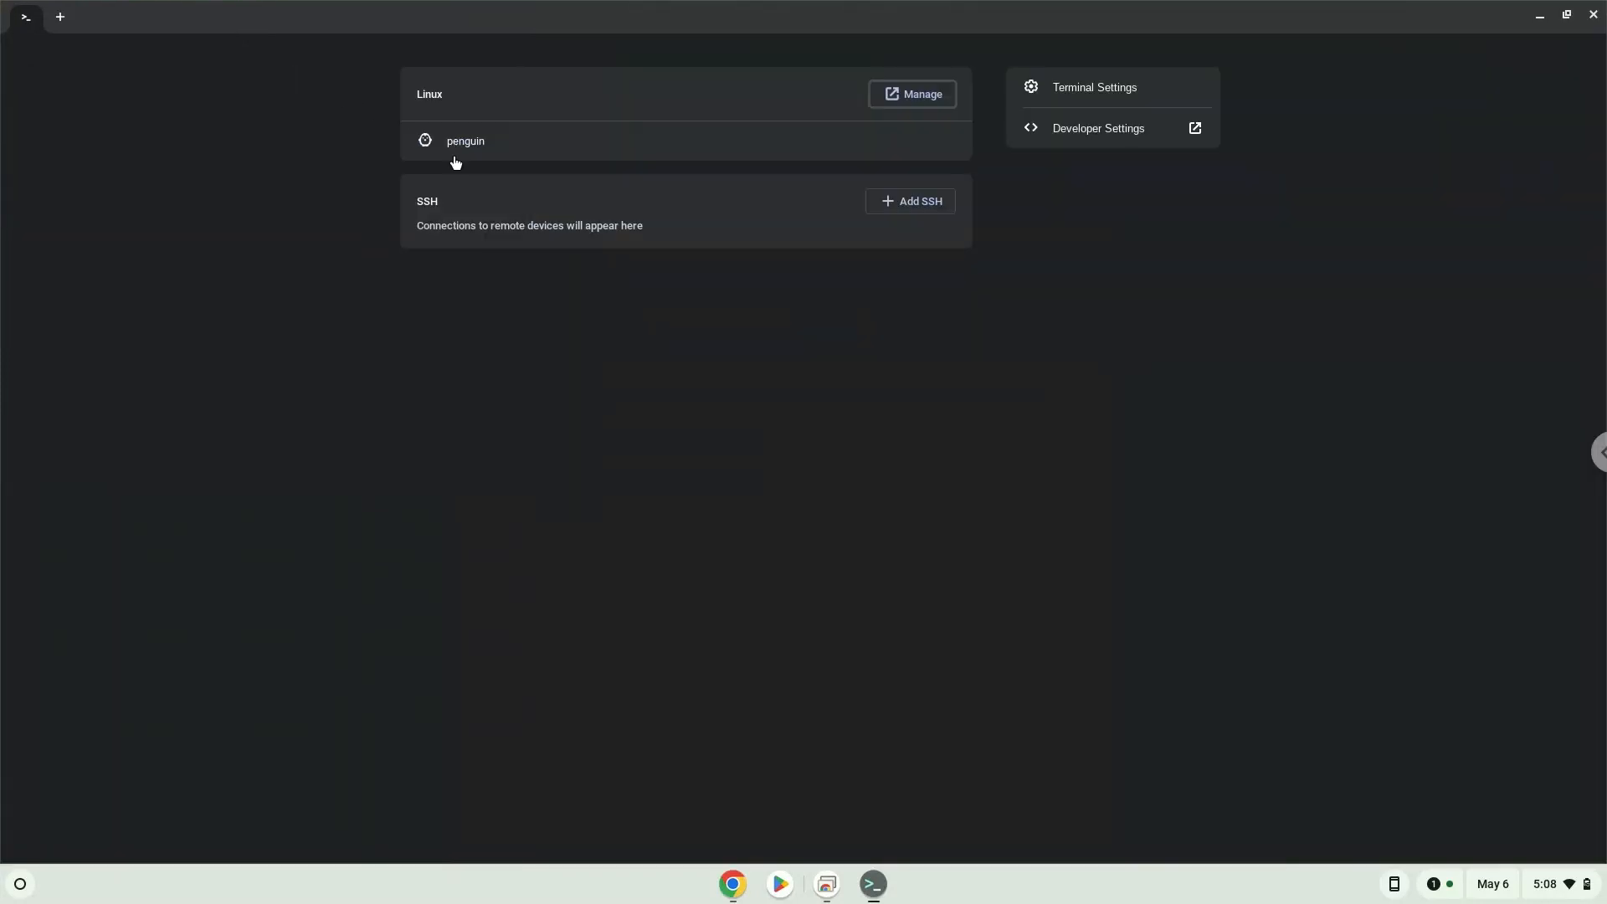
click(465, 141)
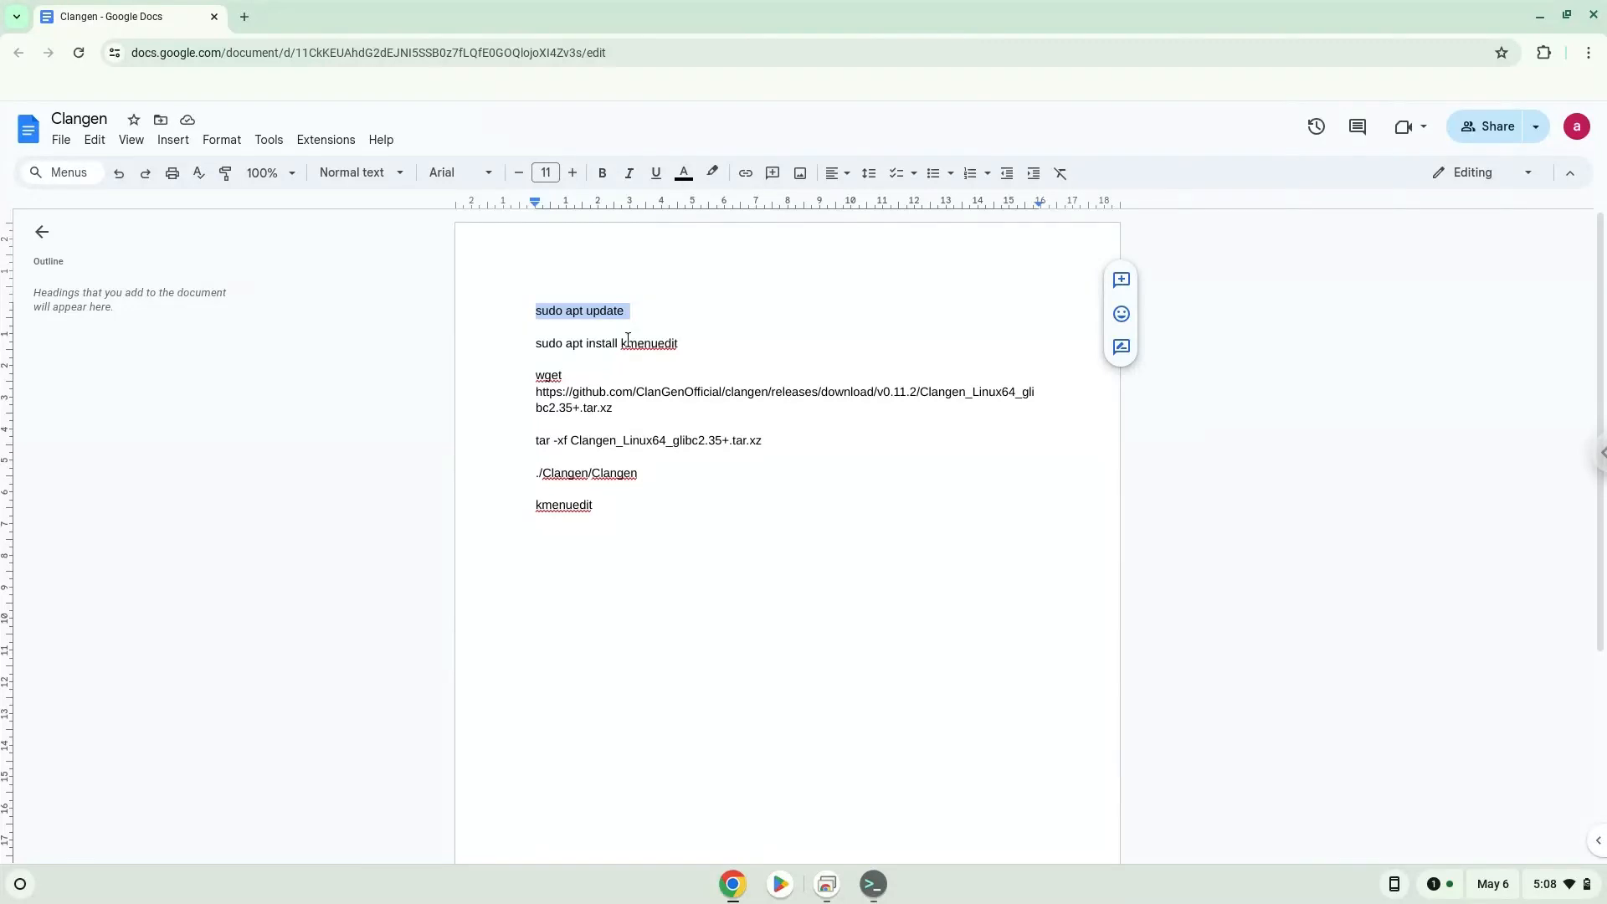
Copy the 'sudo apt install kmenuedit' line from the document into Terminal
right_click(604, 343)
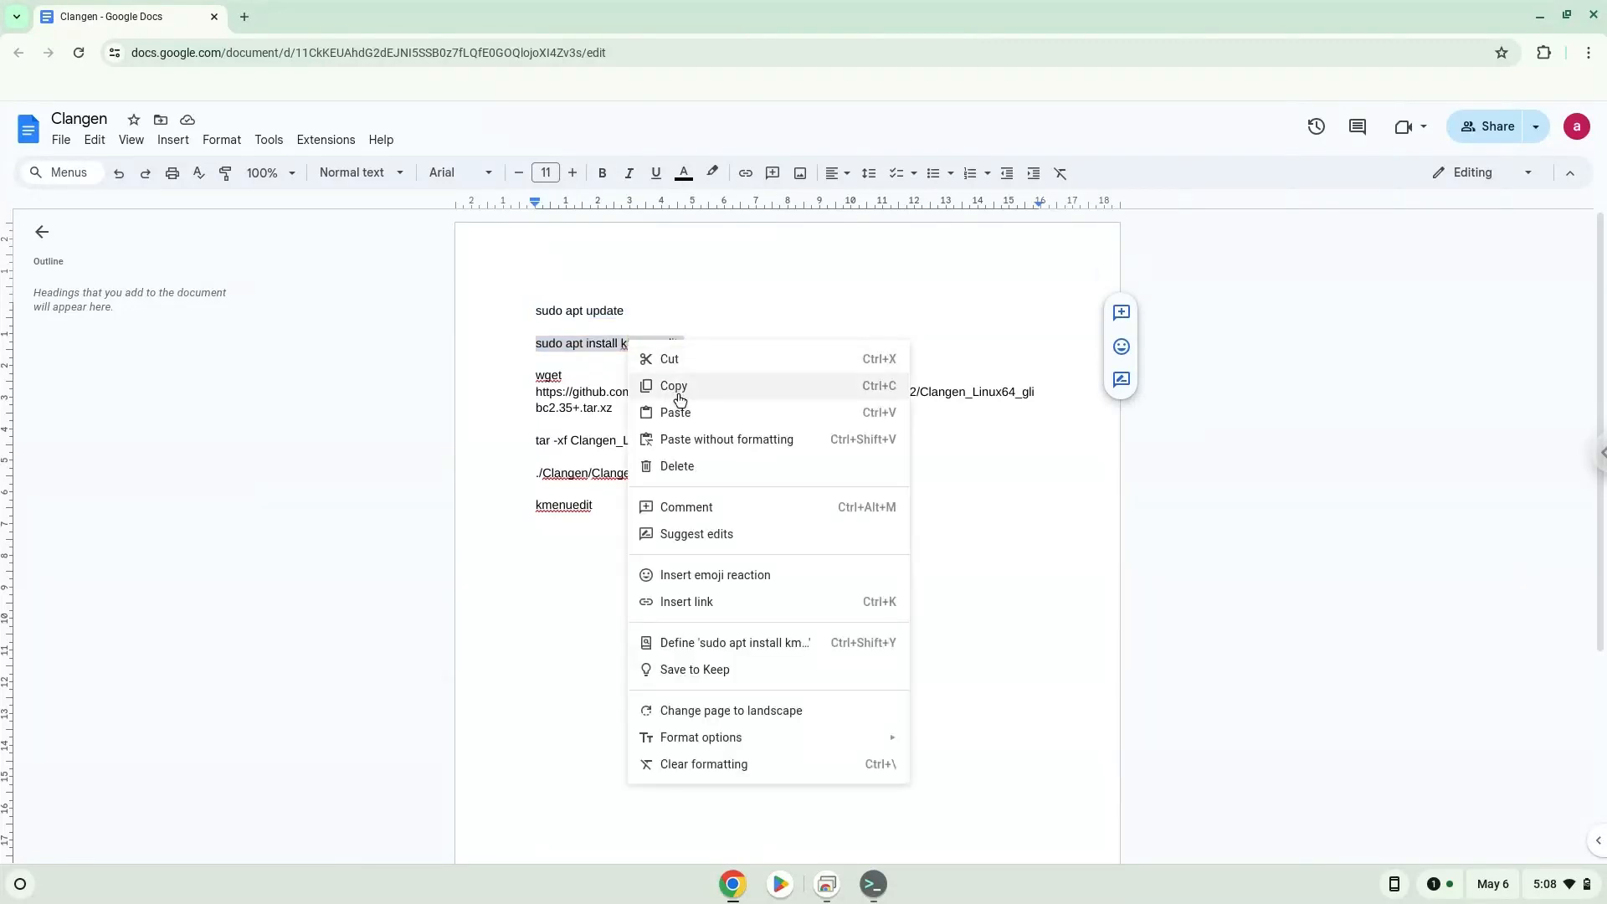
click(673, 386)
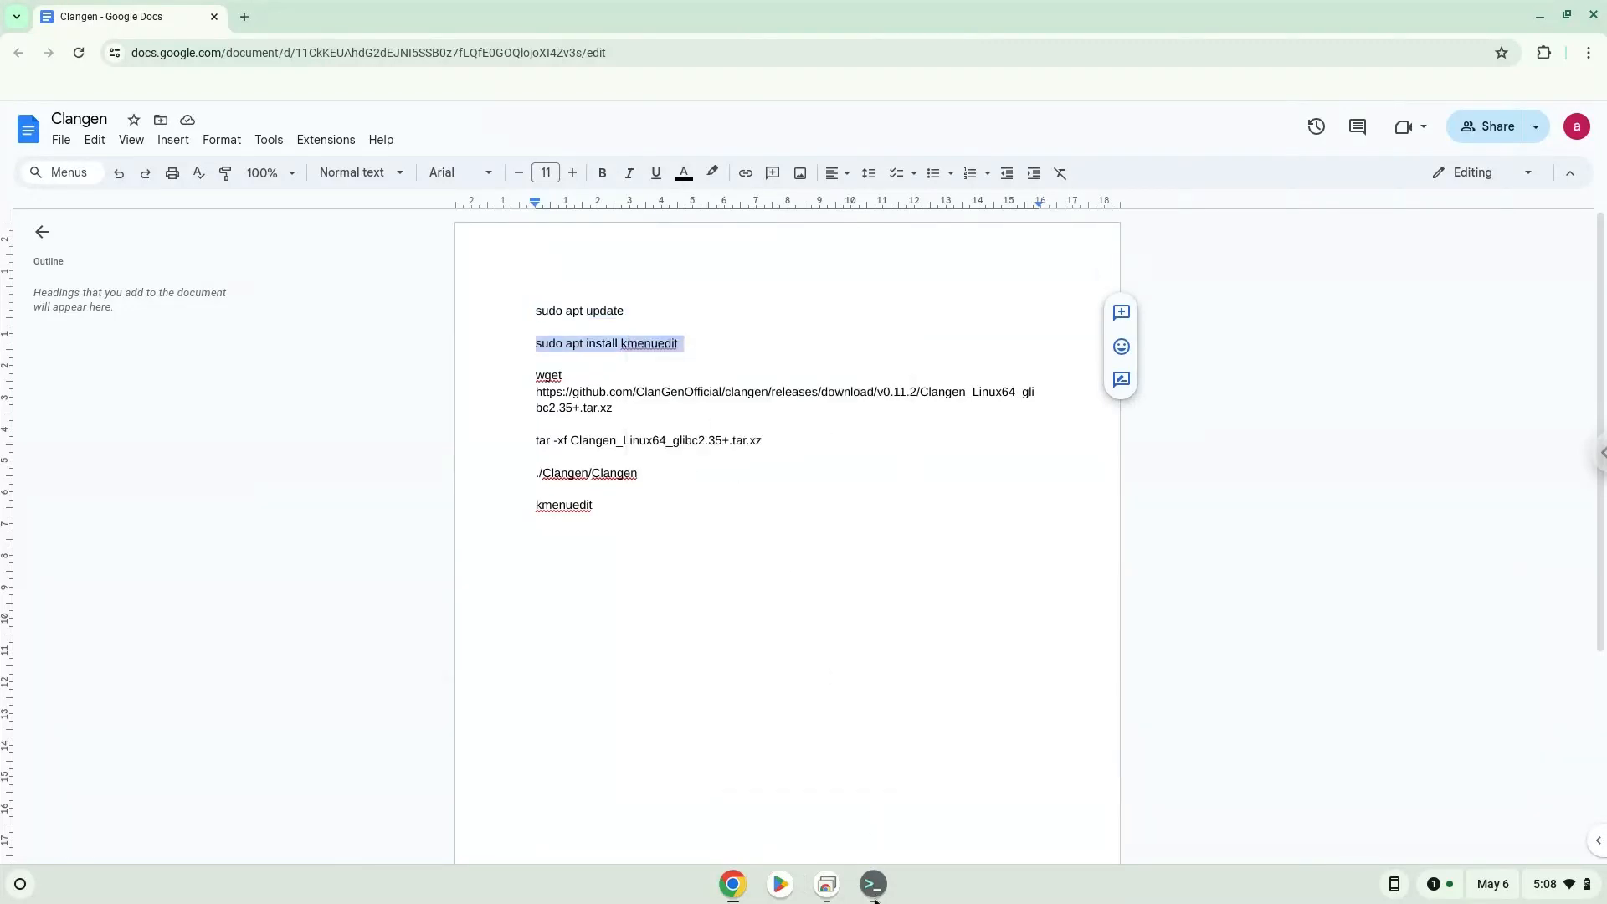
click(872, 884)
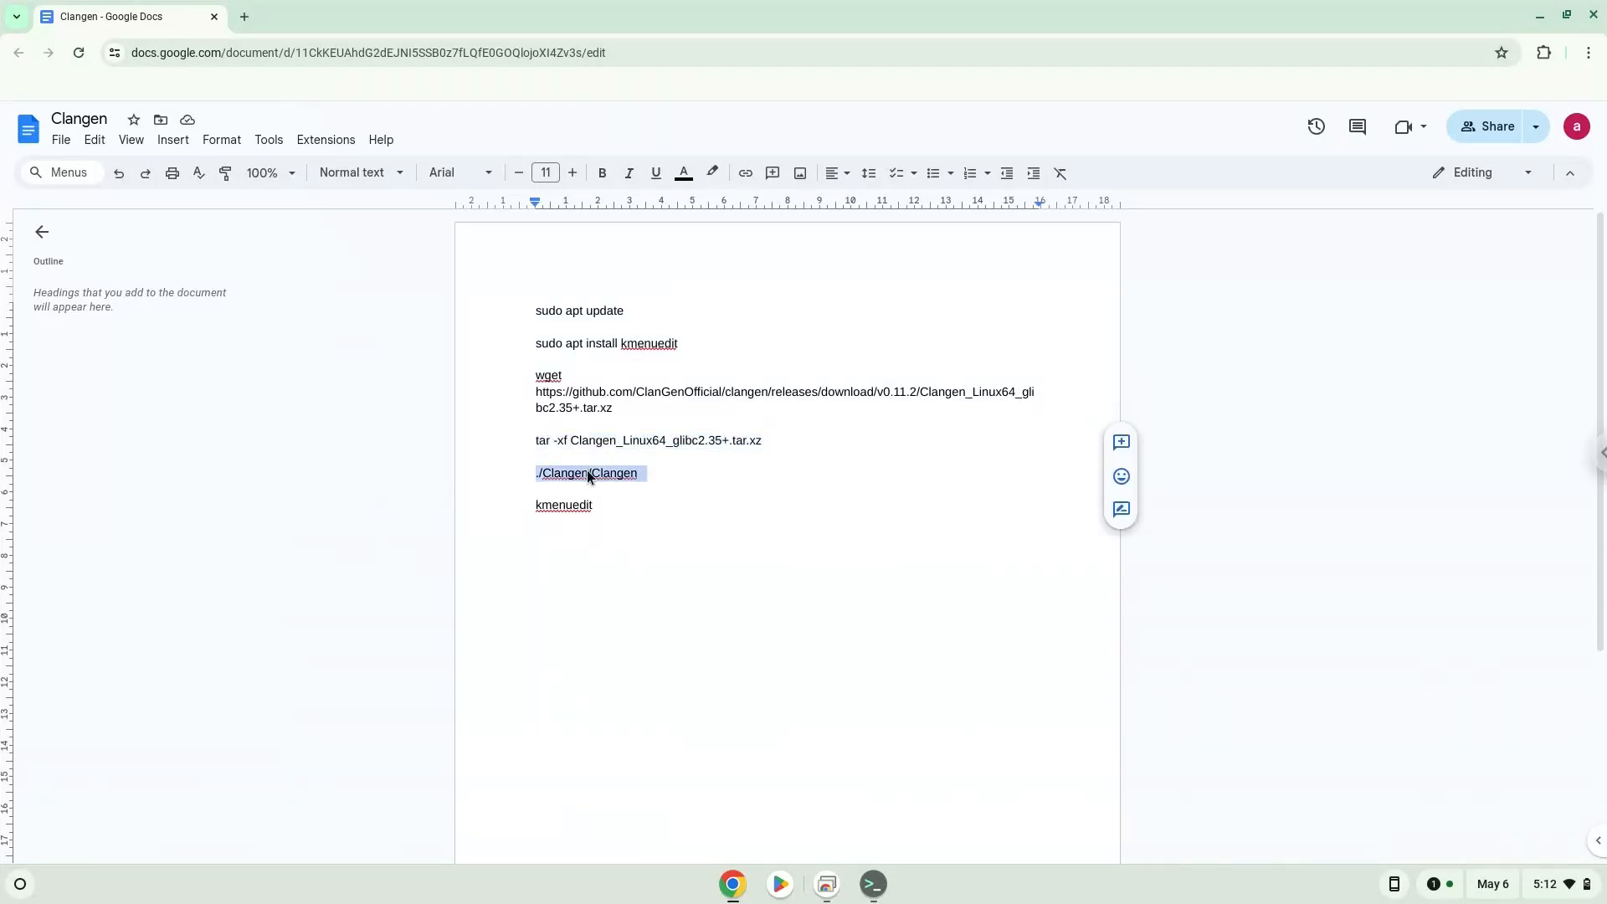
mouse_move(884, 877)
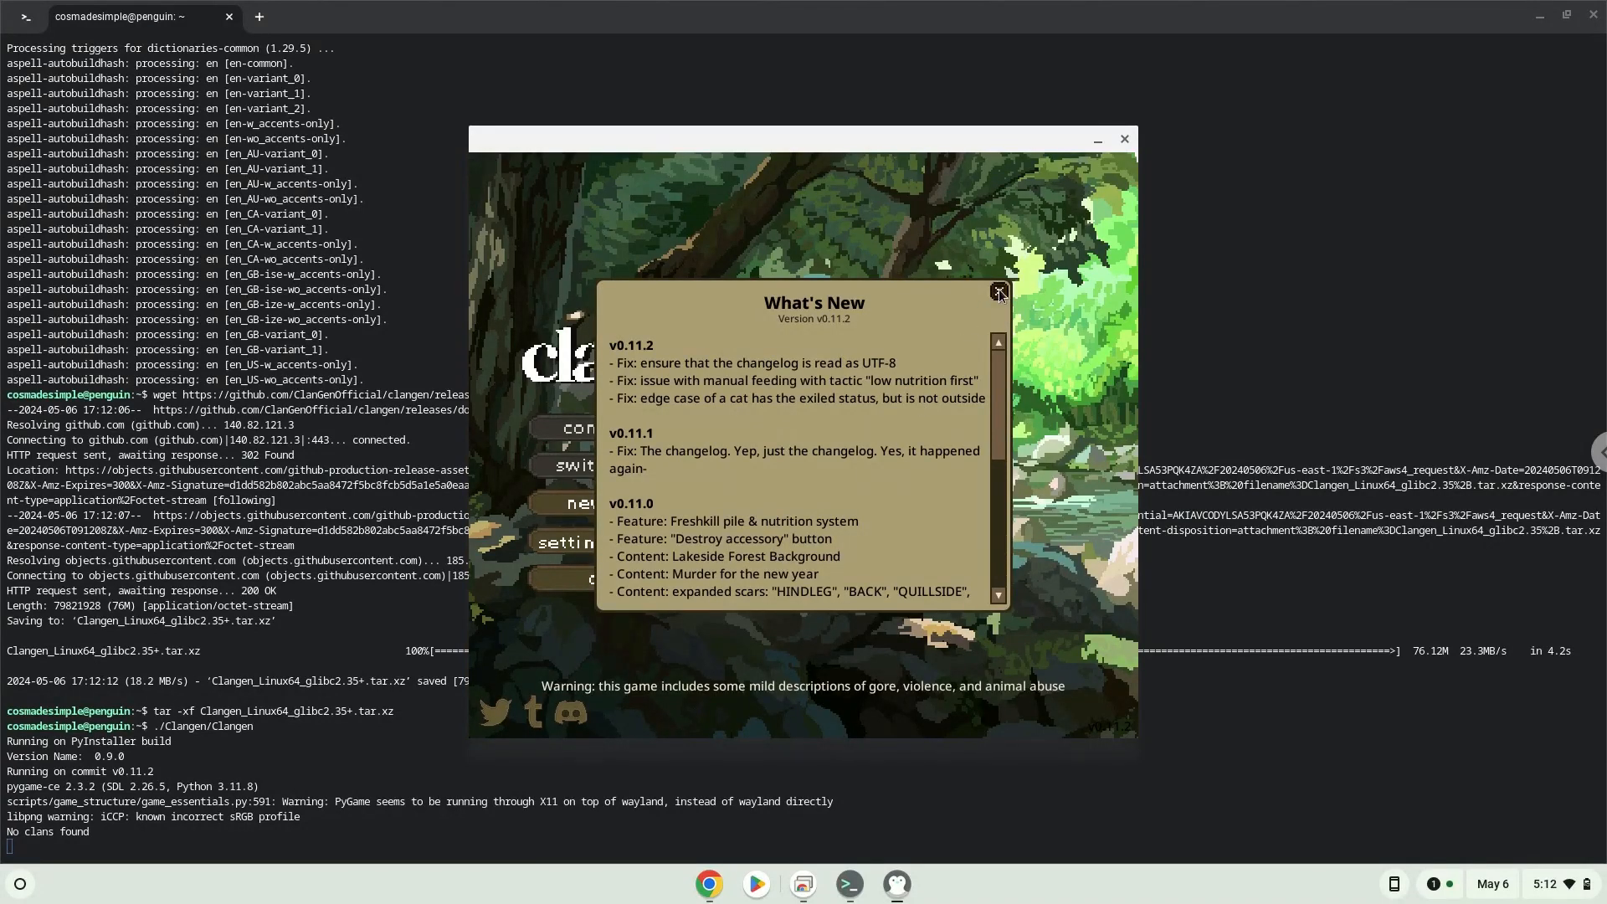
Dismiss Clangen's What's New changelog
click(997, 291)
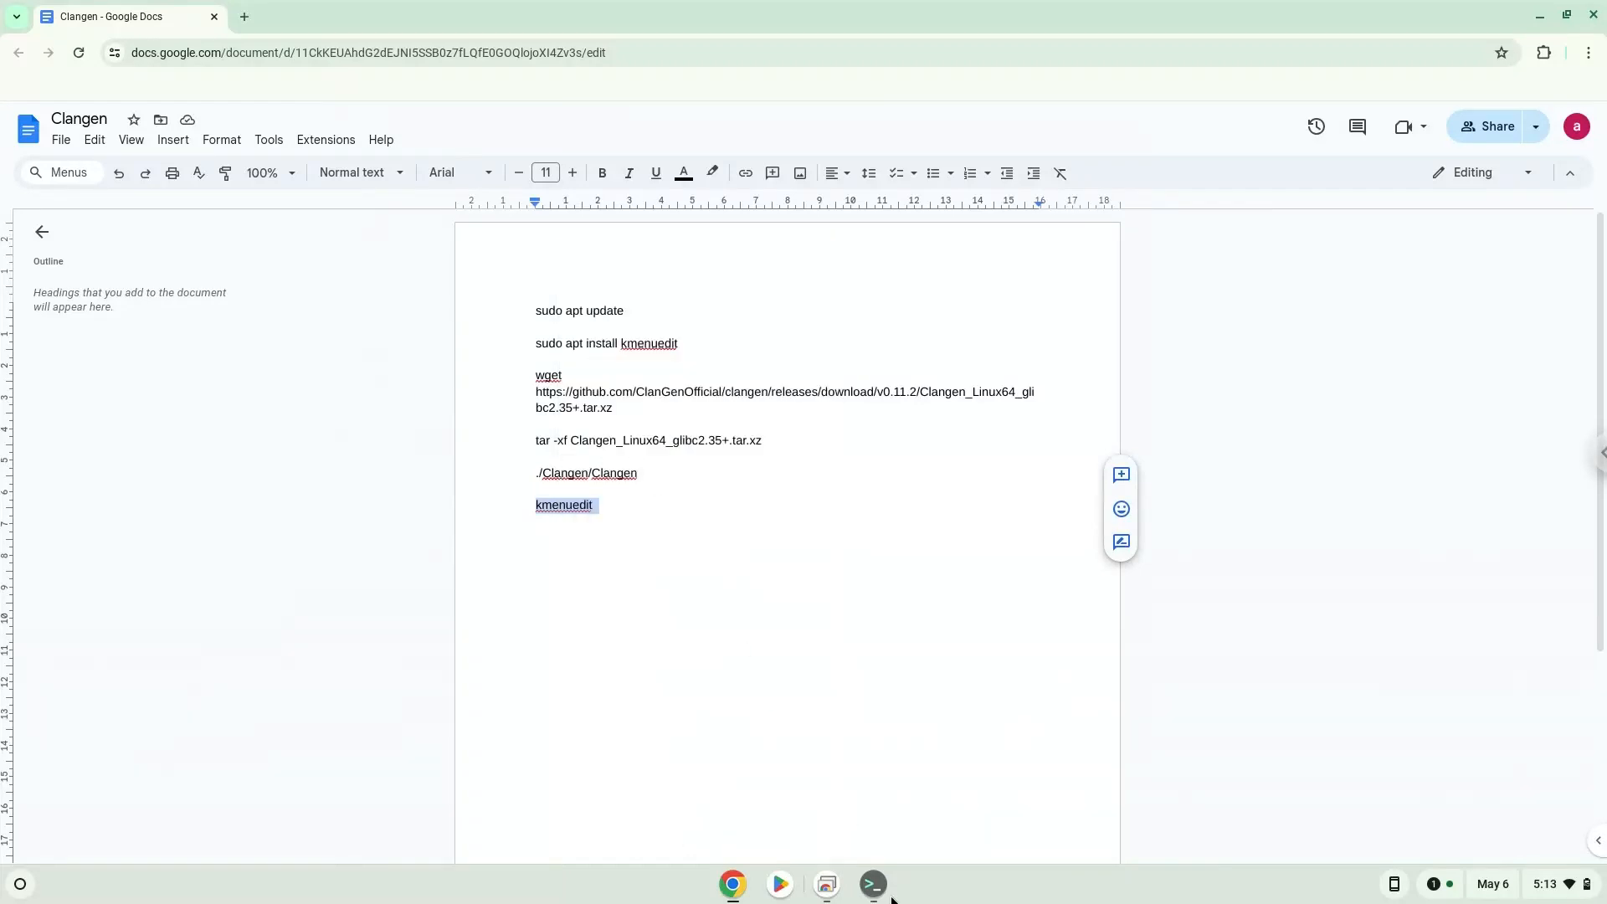
Return to the Terminal to run kmenuedit
click(874, 884)
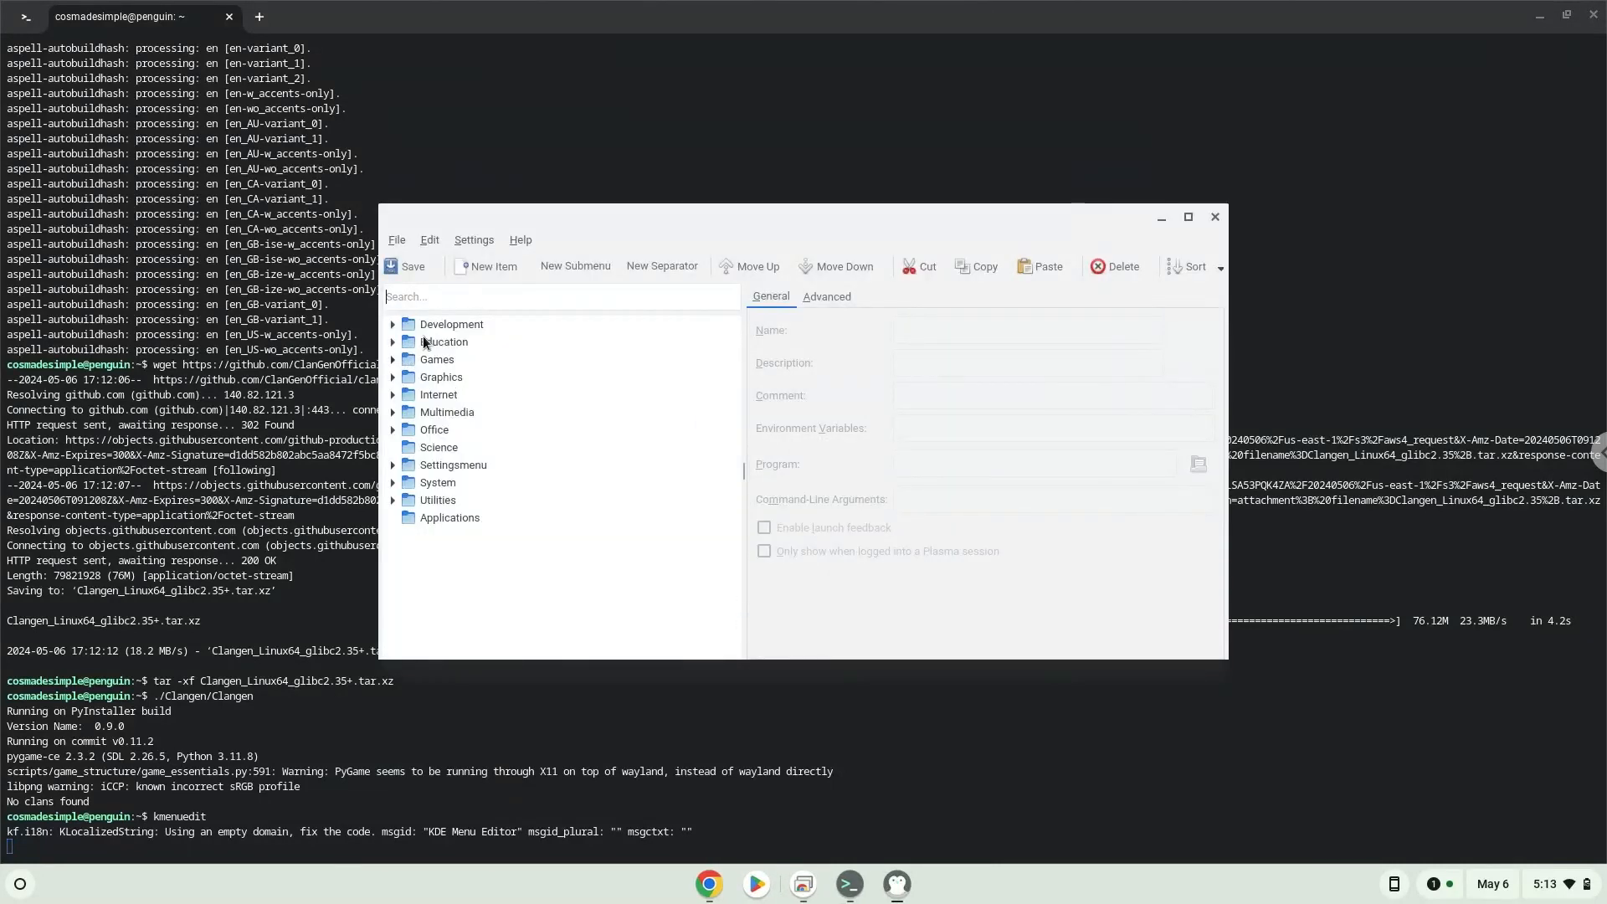
Add a new menu item named 'clangen' under the Games category
click(436, 359)
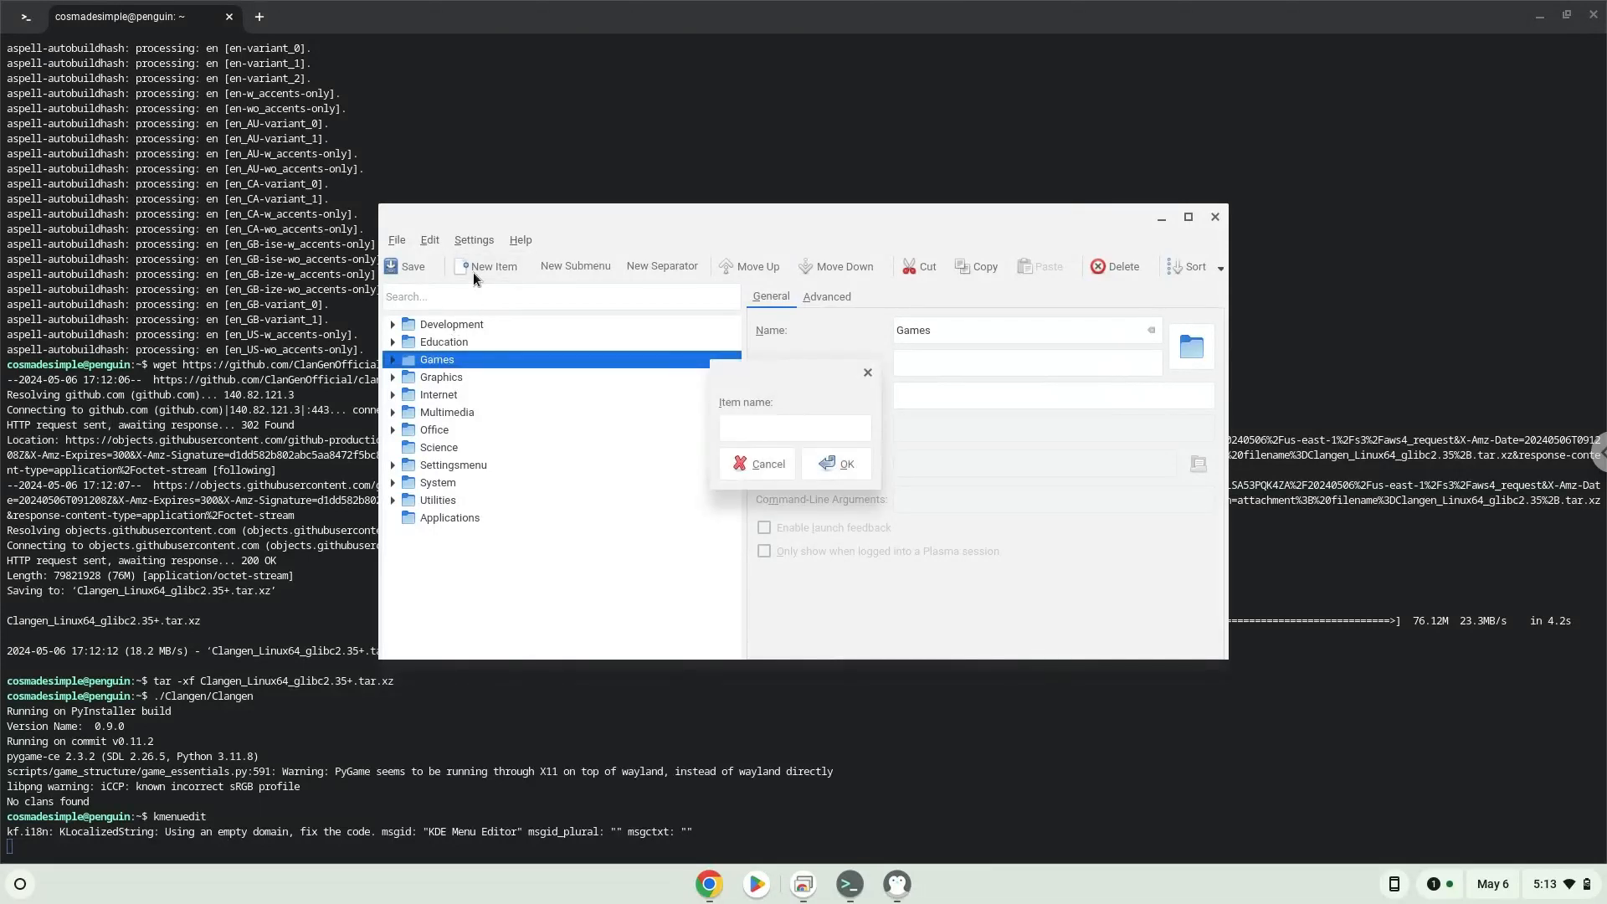
text(cl)
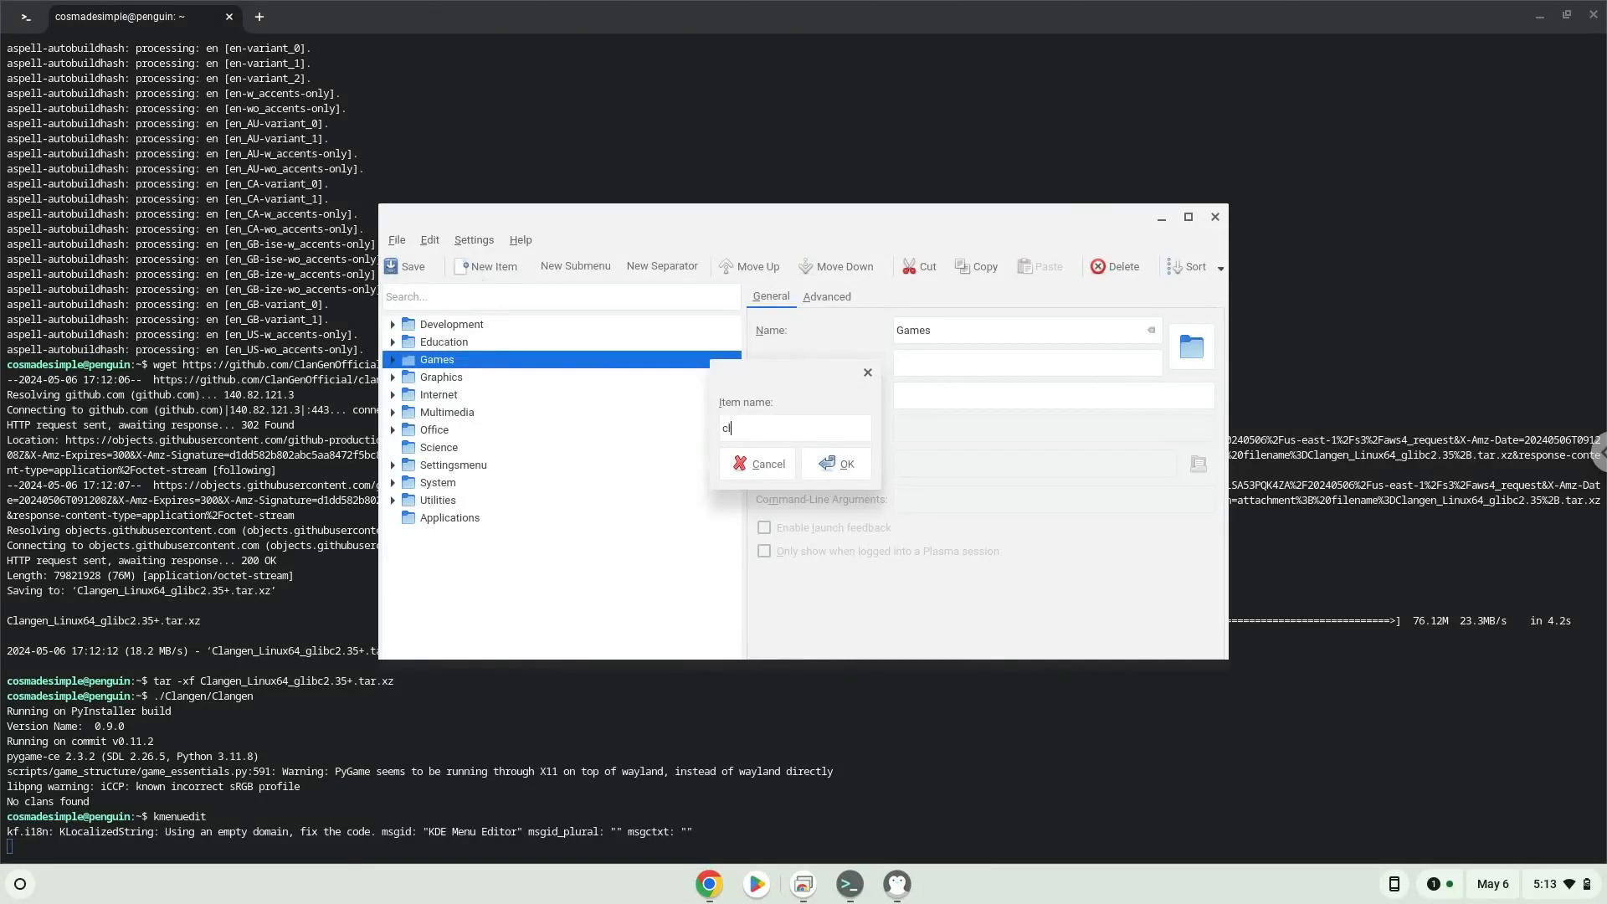
text(langen)
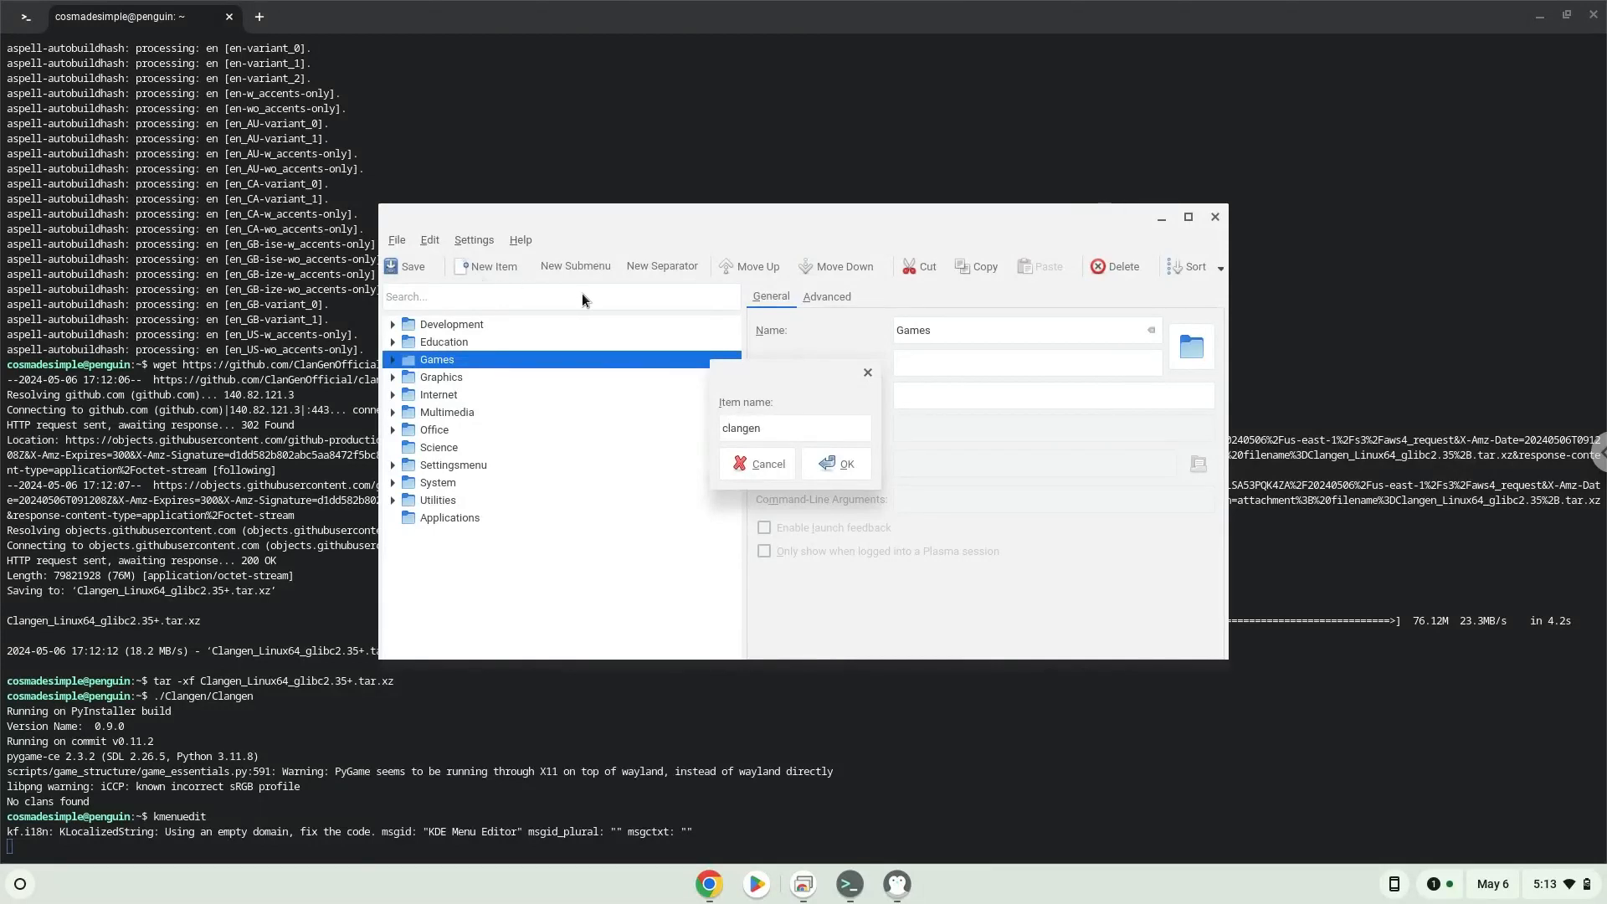
click(836, 464)
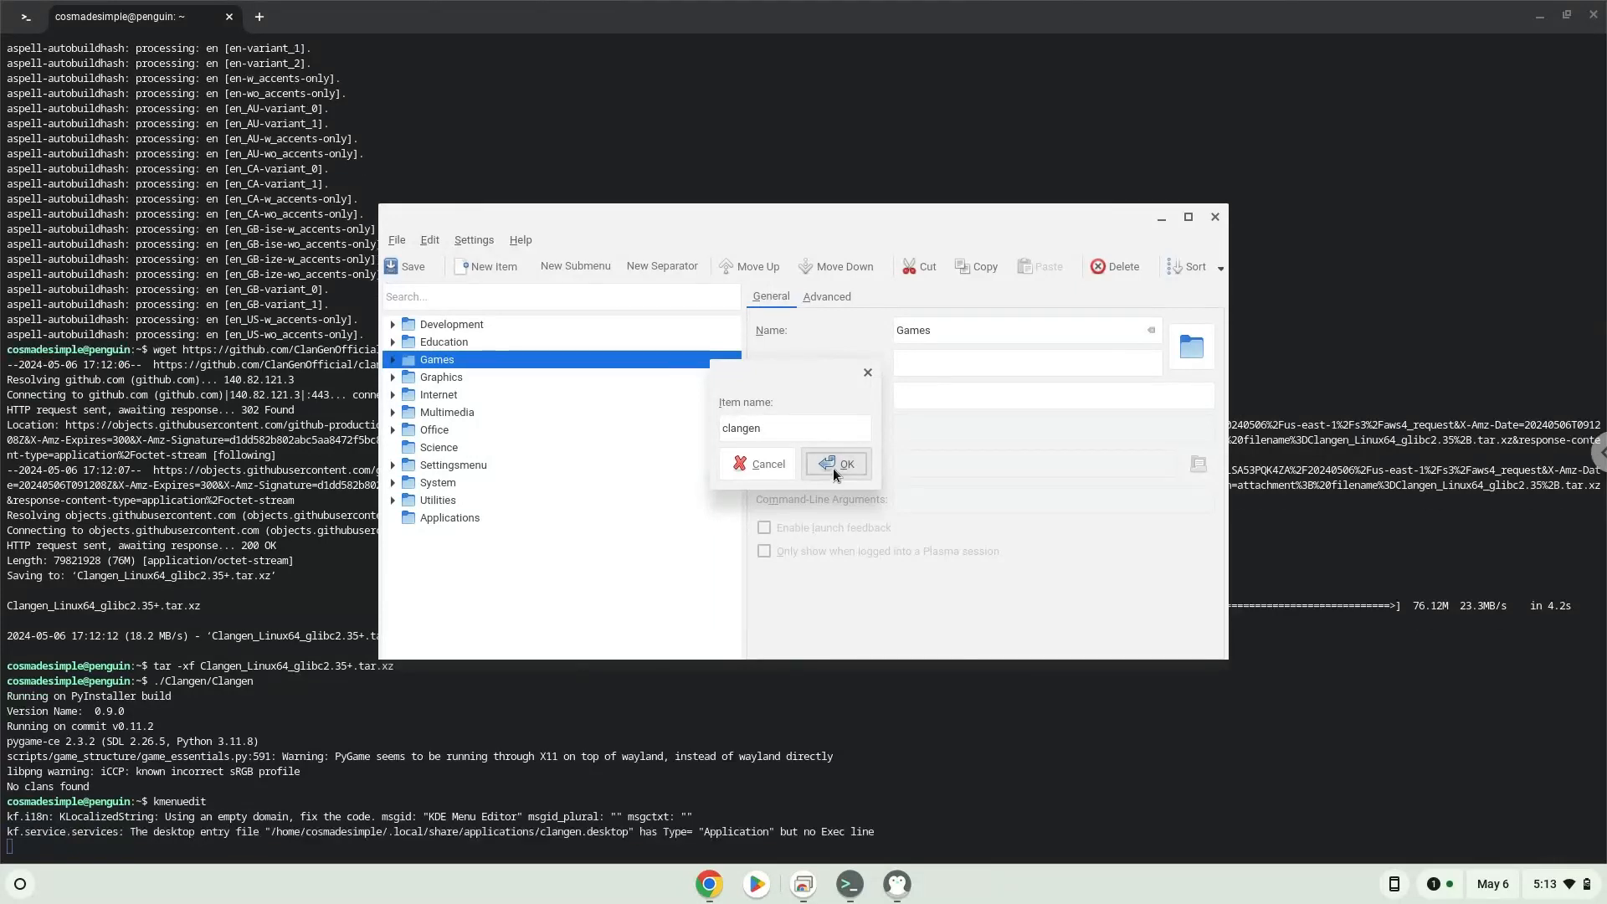
click(836, 464)
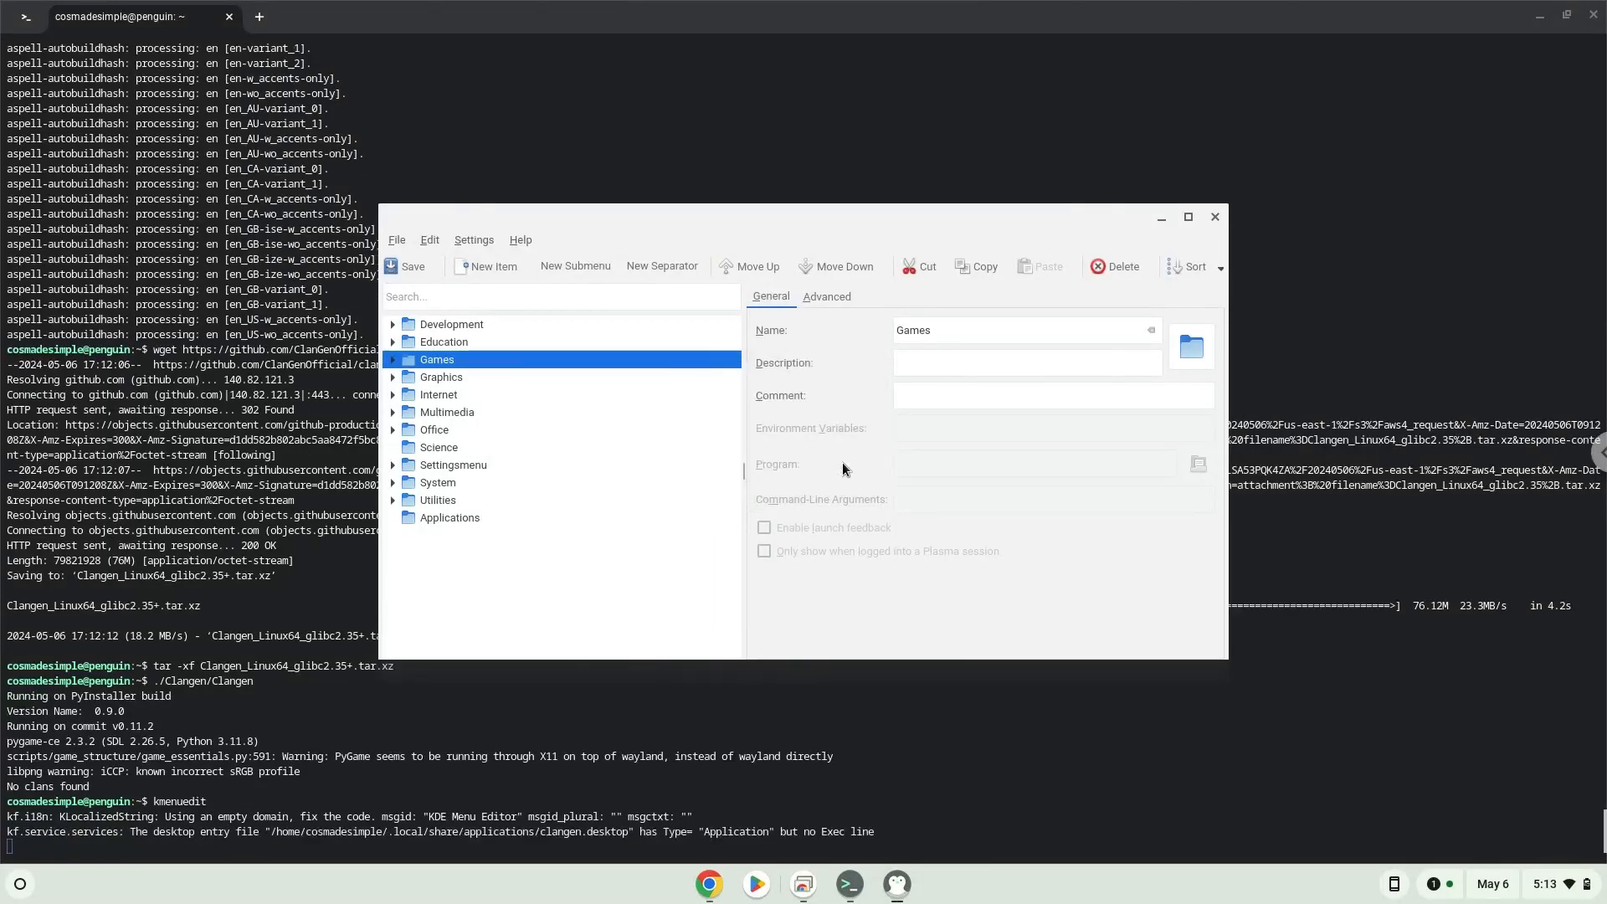
click(394, 359)
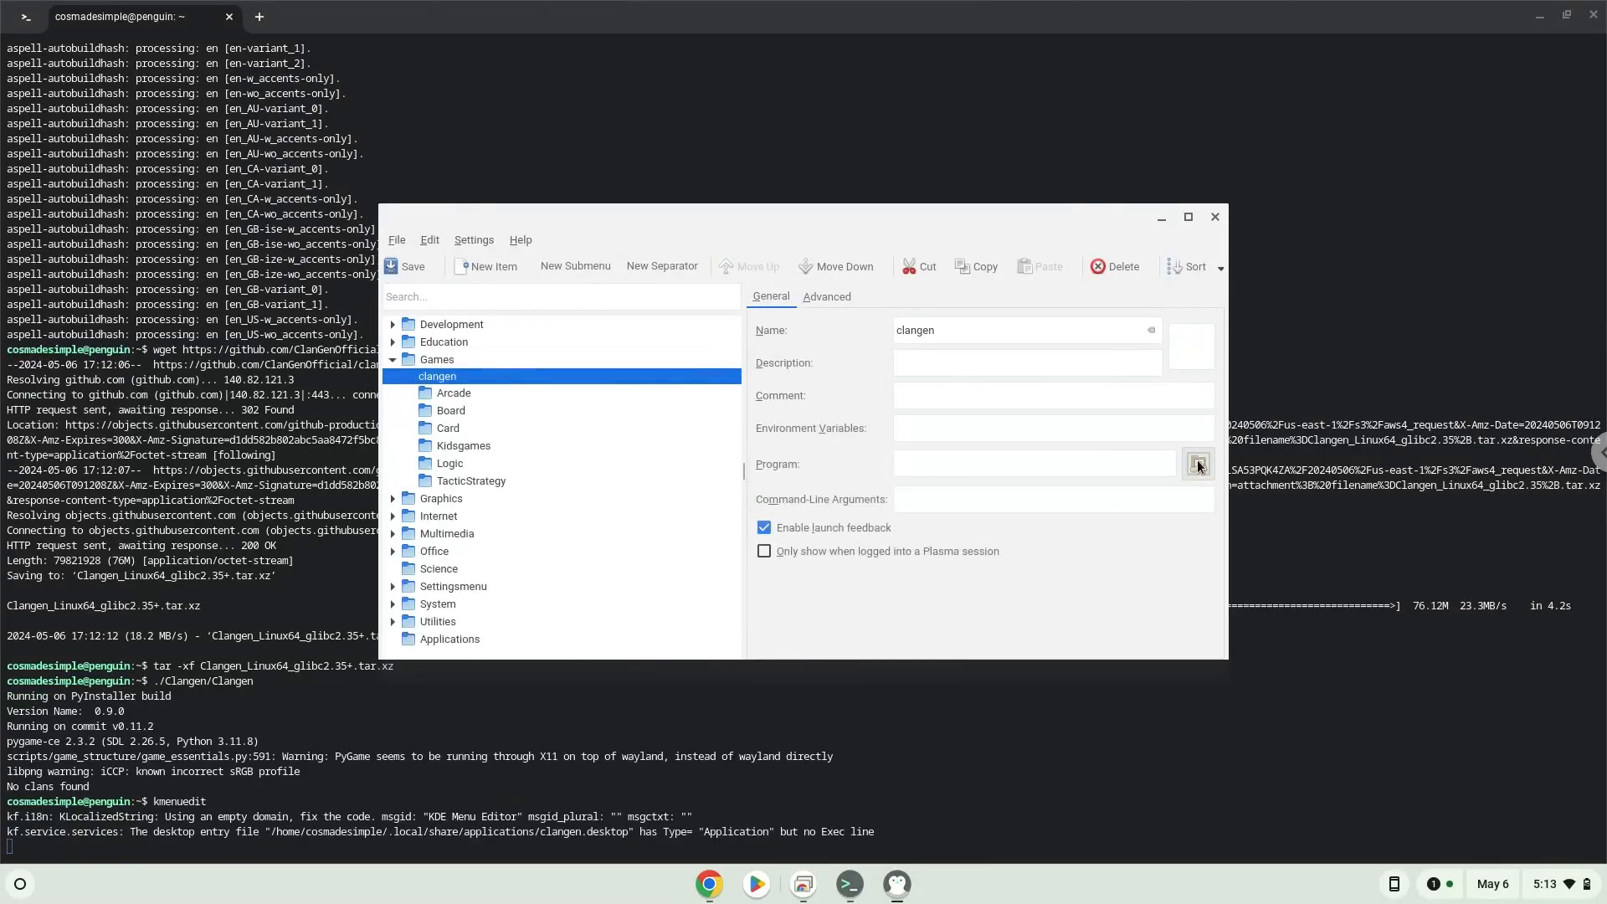
Set the clangen entry's program to the Clangen executable in the Clangen folder
click(1198, 464)
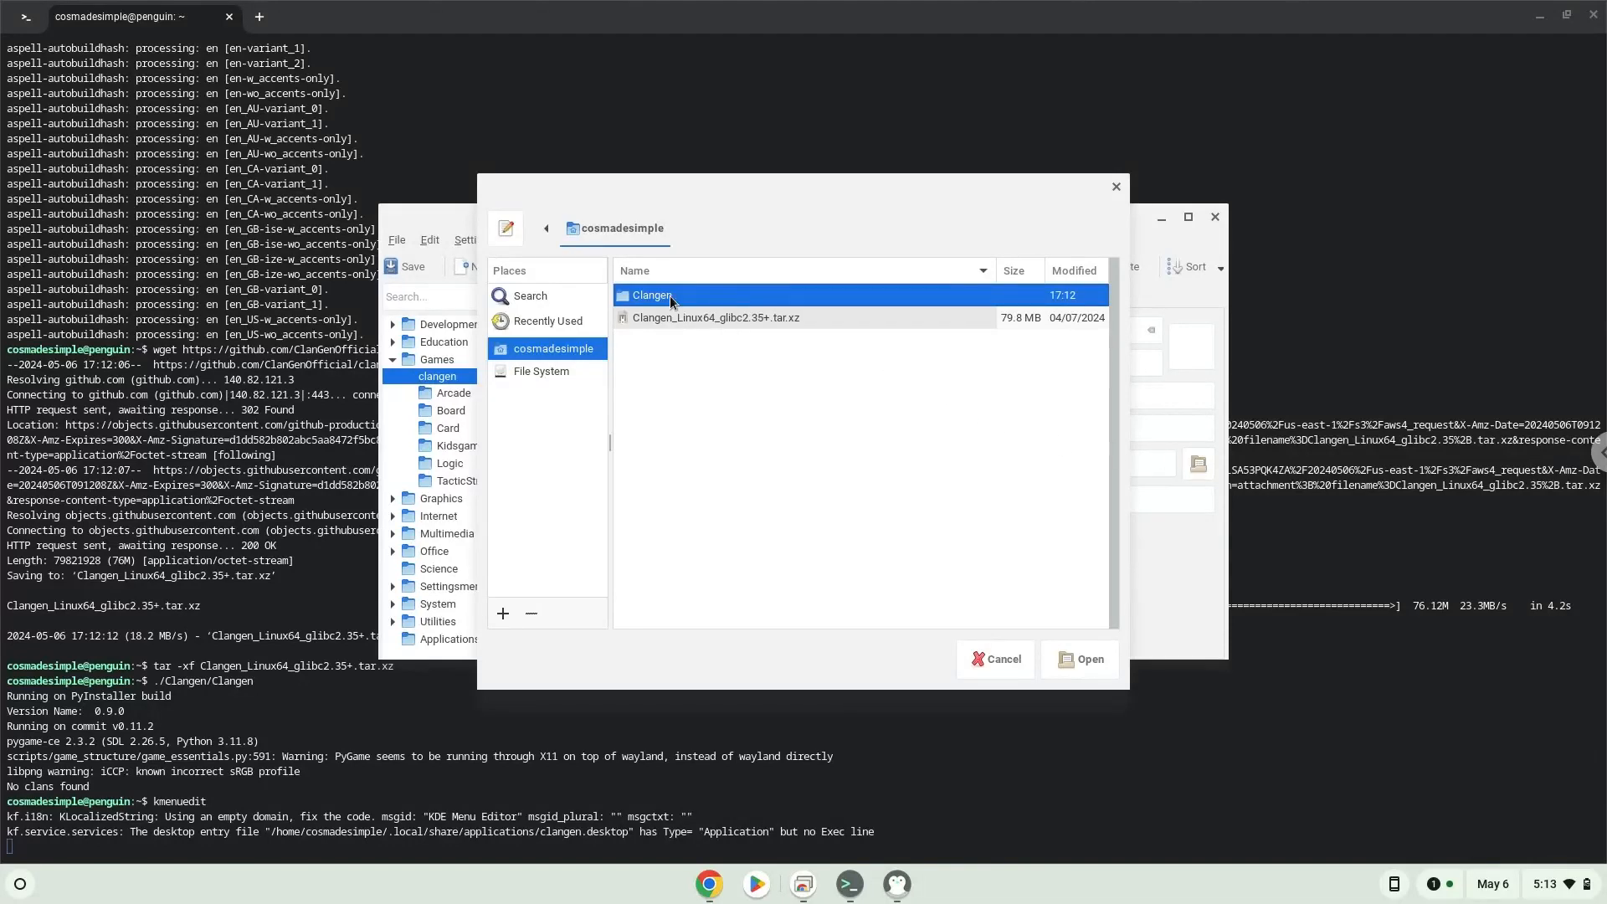
mouse_move(664, 300)
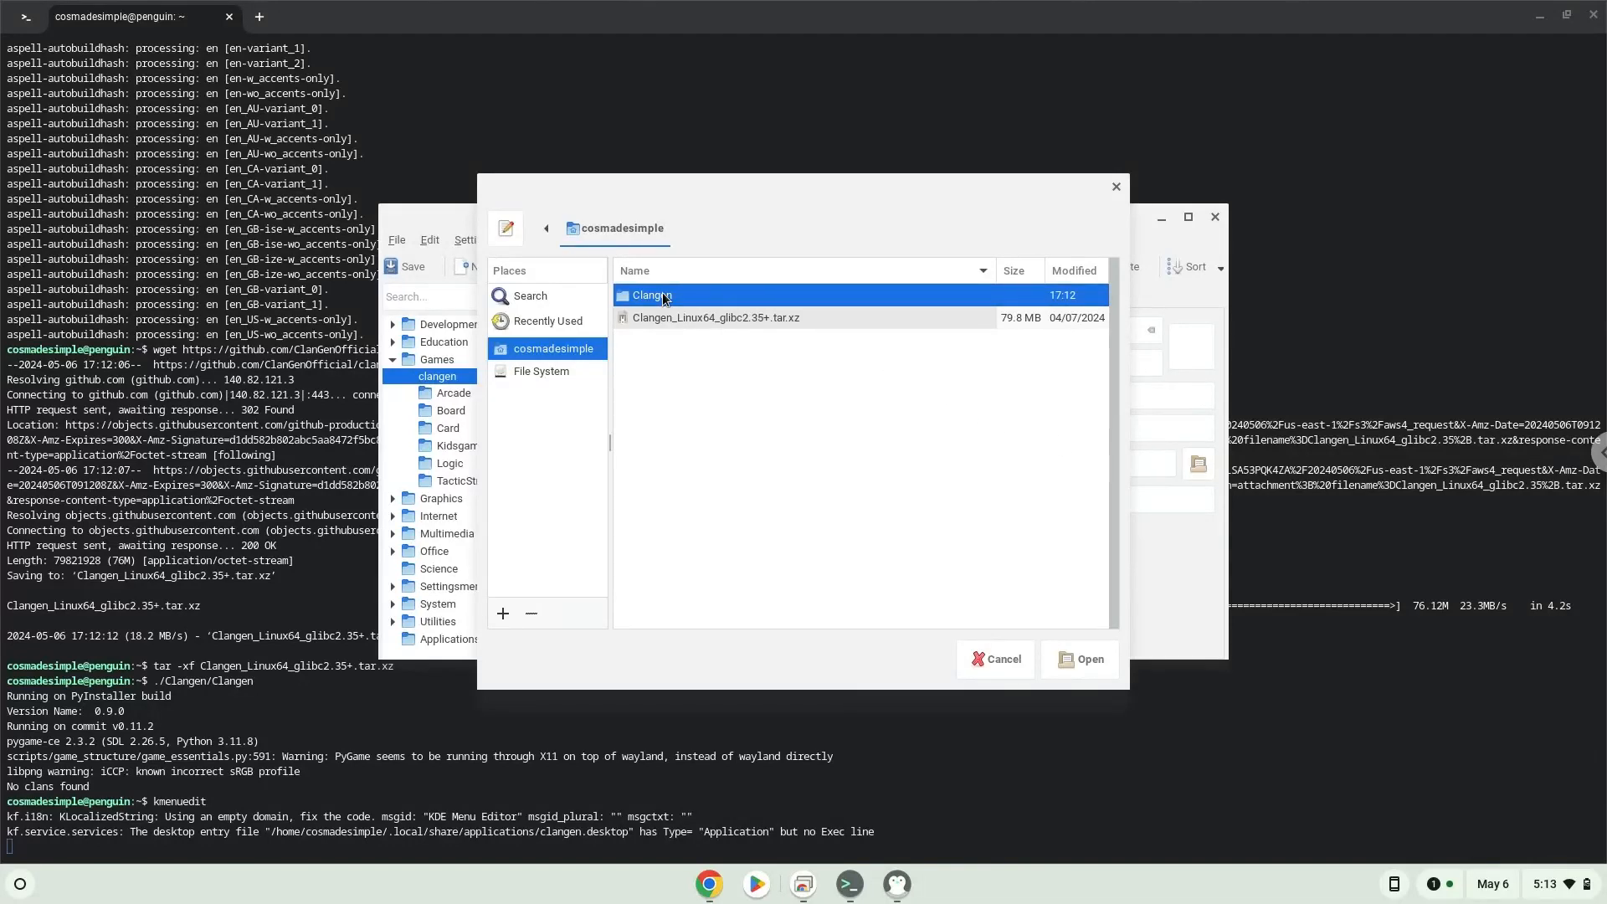
double_click(651, 296)
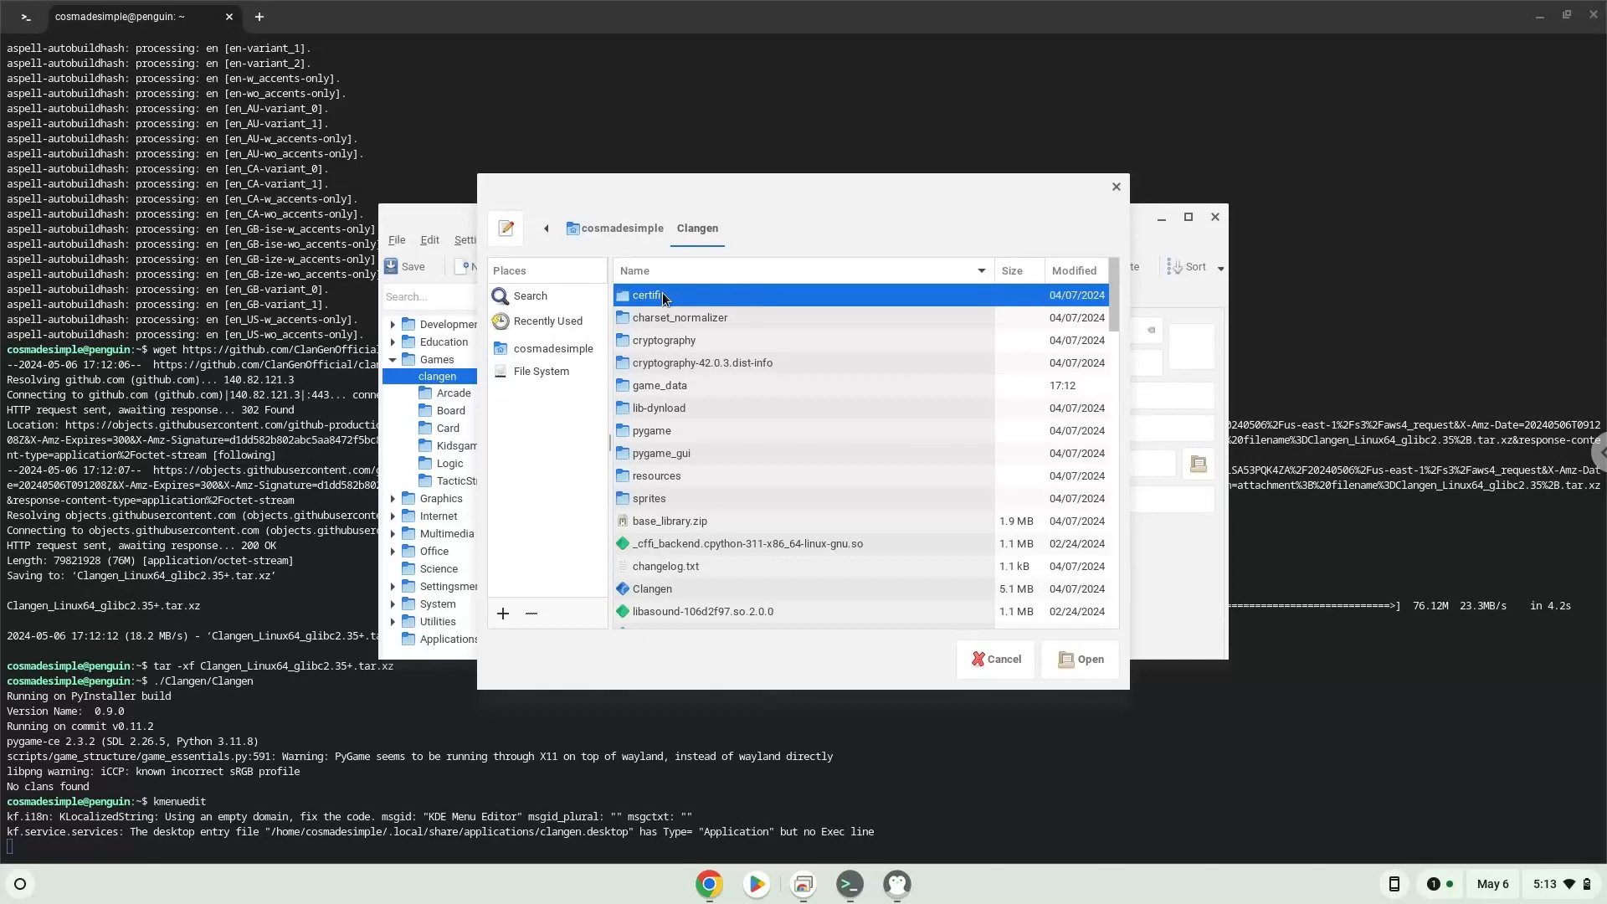
mouse_move(649, 589)
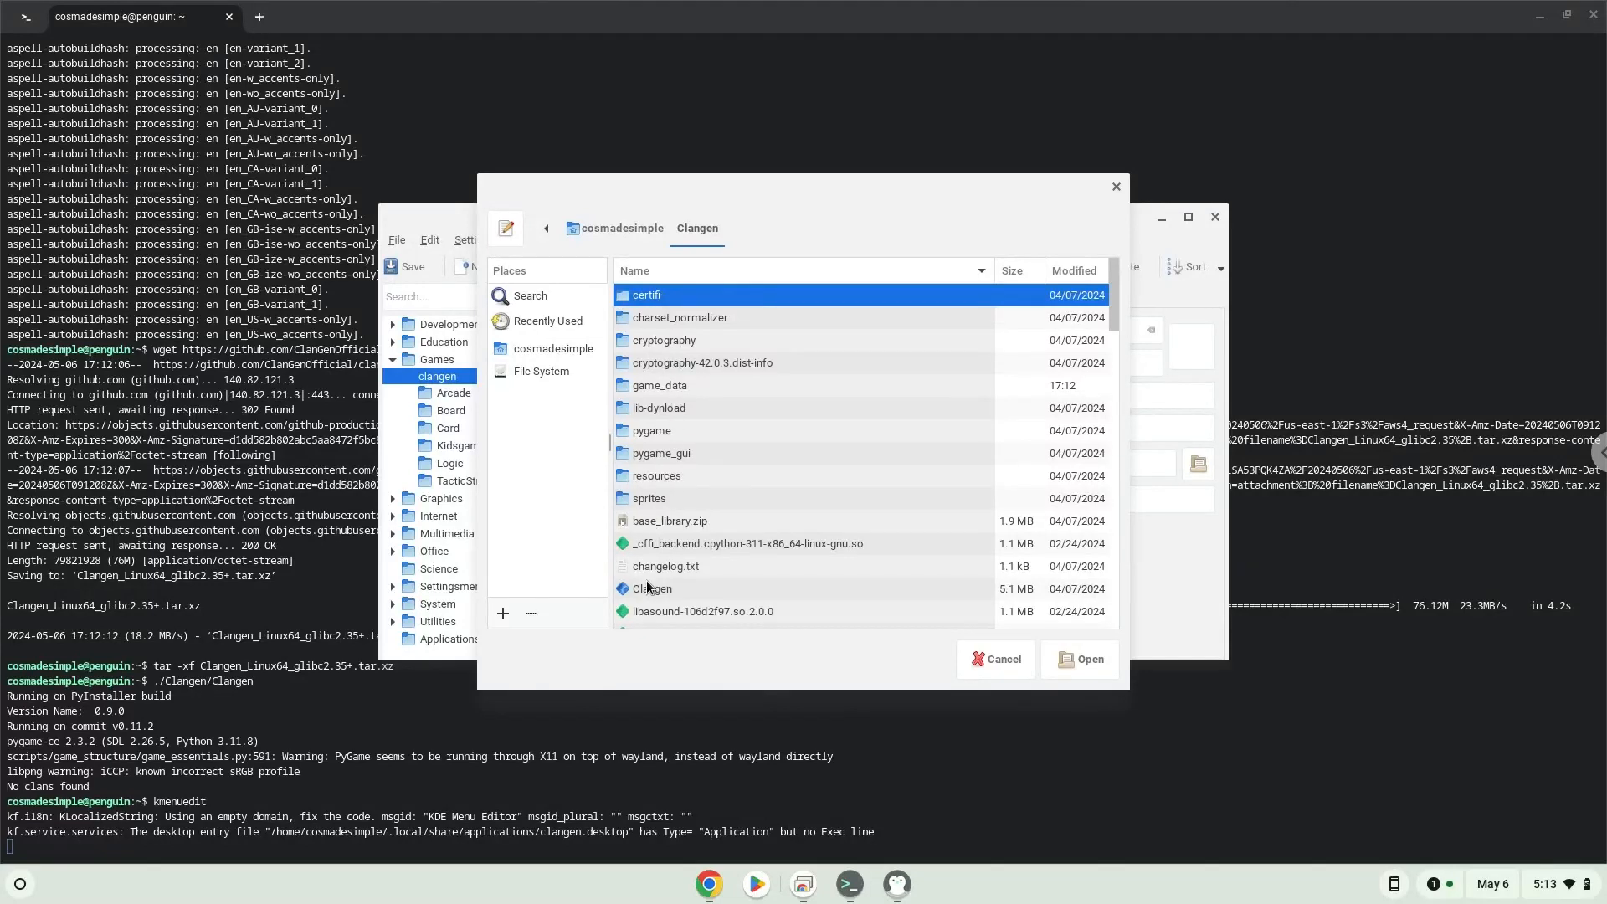
click(653, 589)
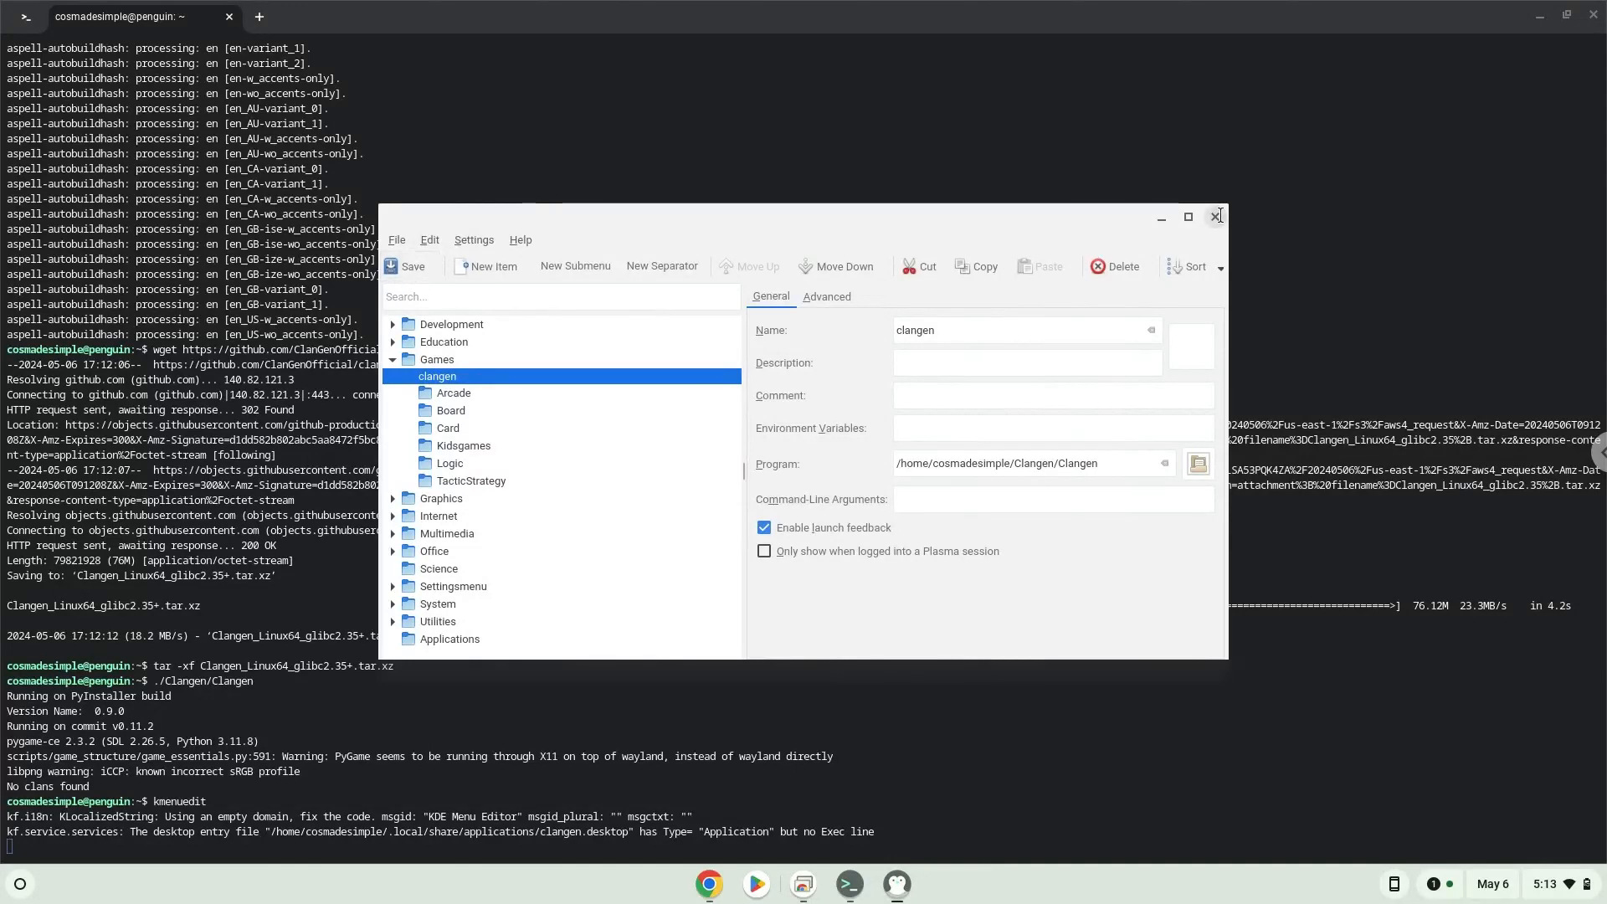
Close KDE Menu Editor and minimize the Google Docs window
click(1216, 216)
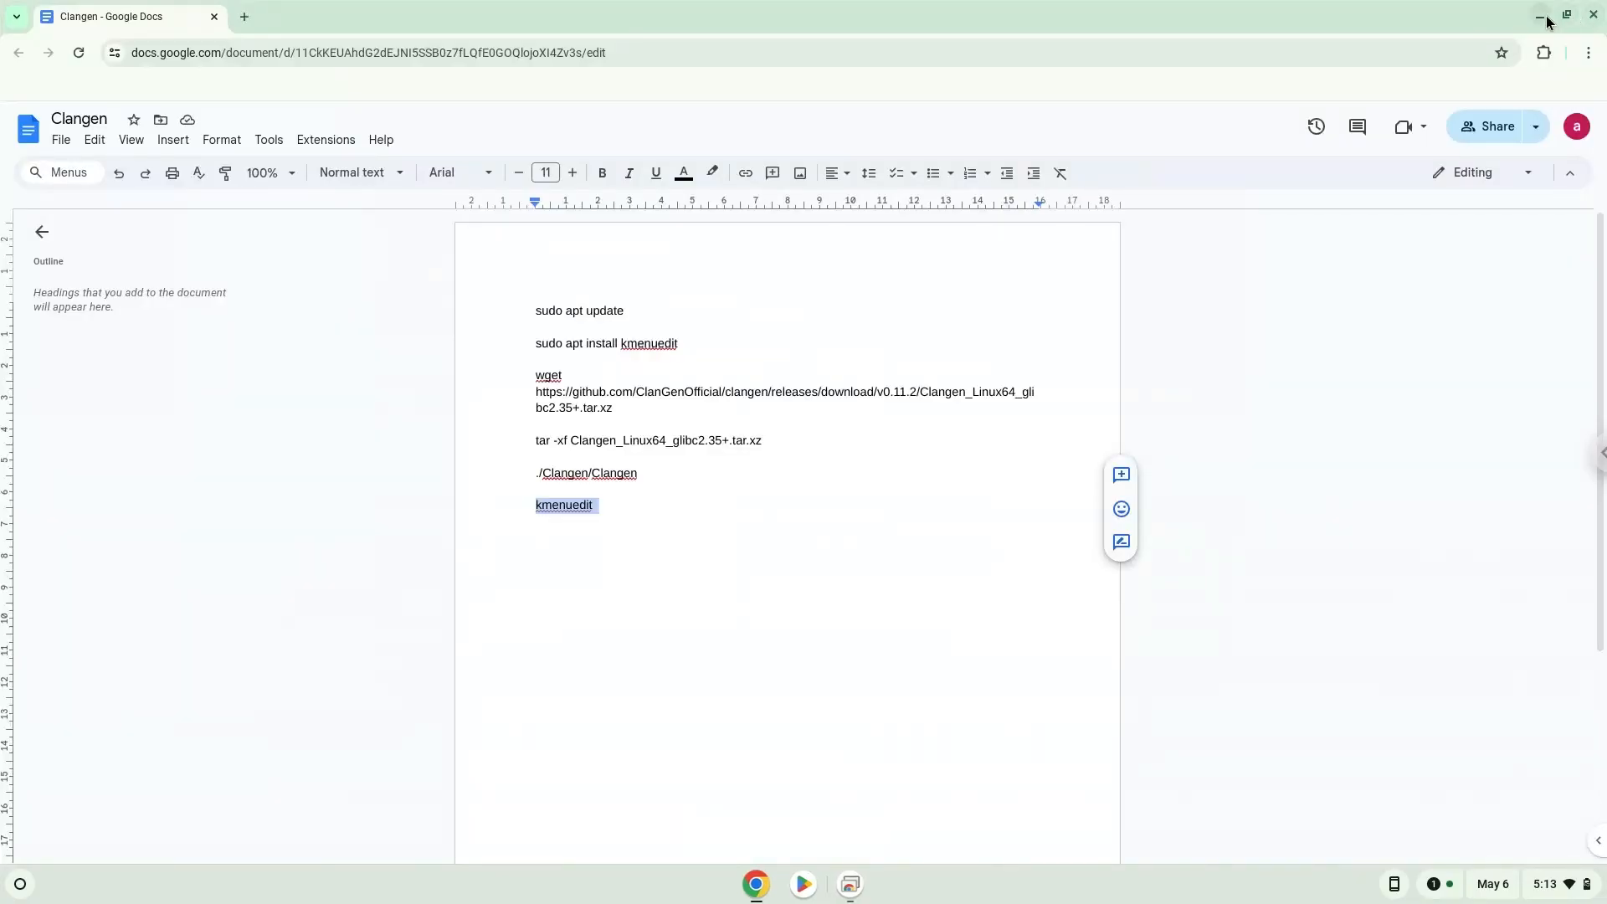
click(1539, 14)
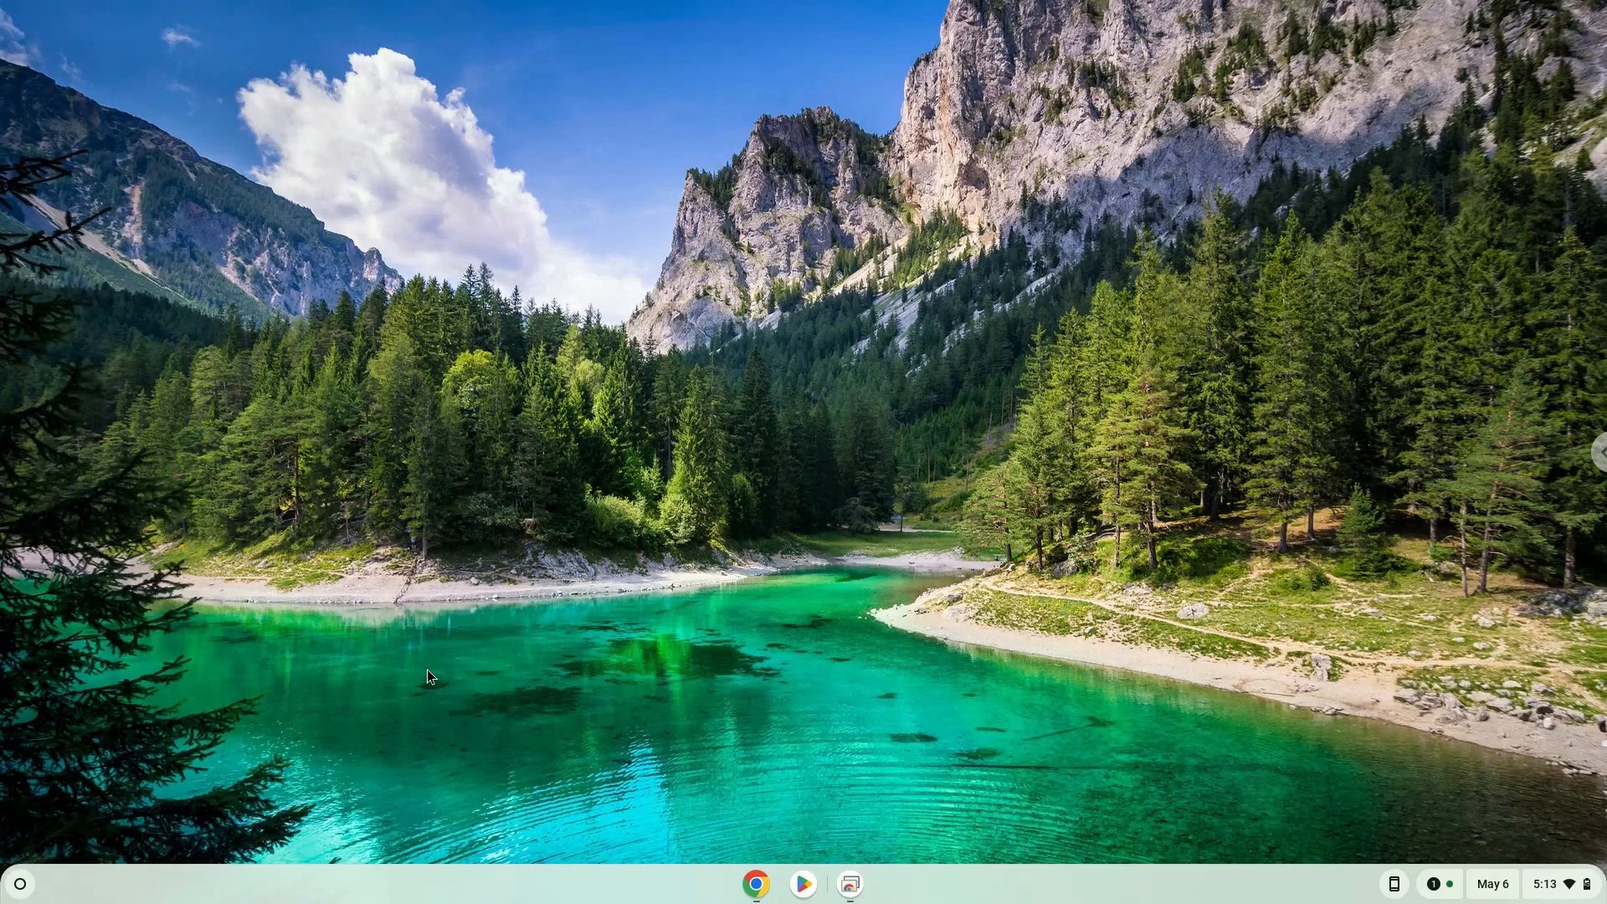
click(23, 883)
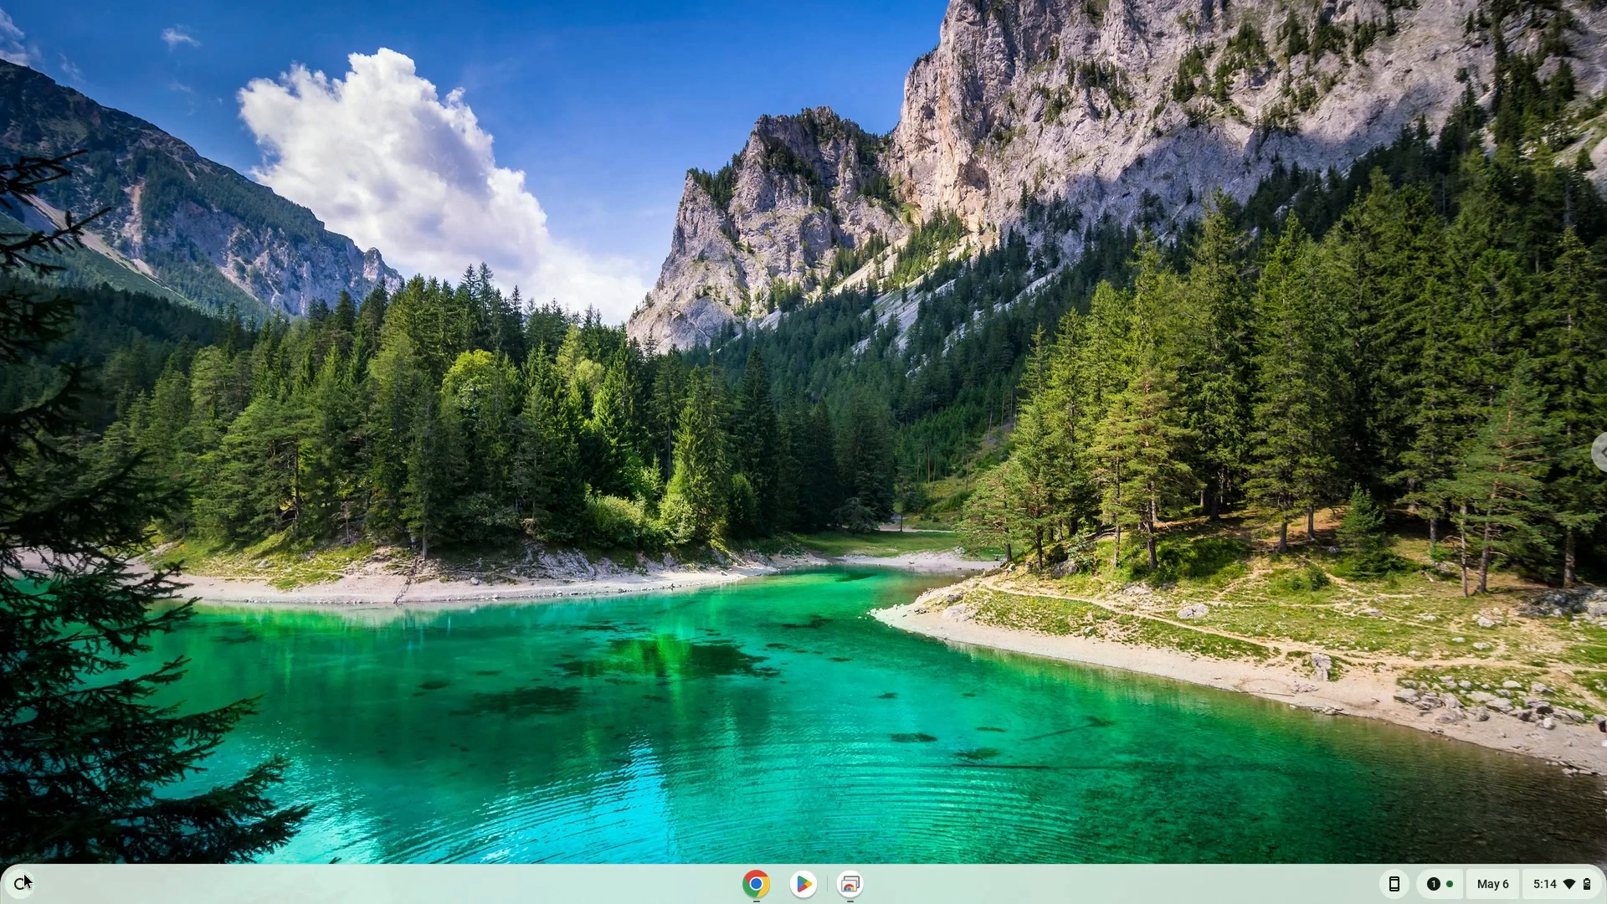
Open the ChromeOS app launcher to find clangen among Terminal and Vim
click(24, 882)
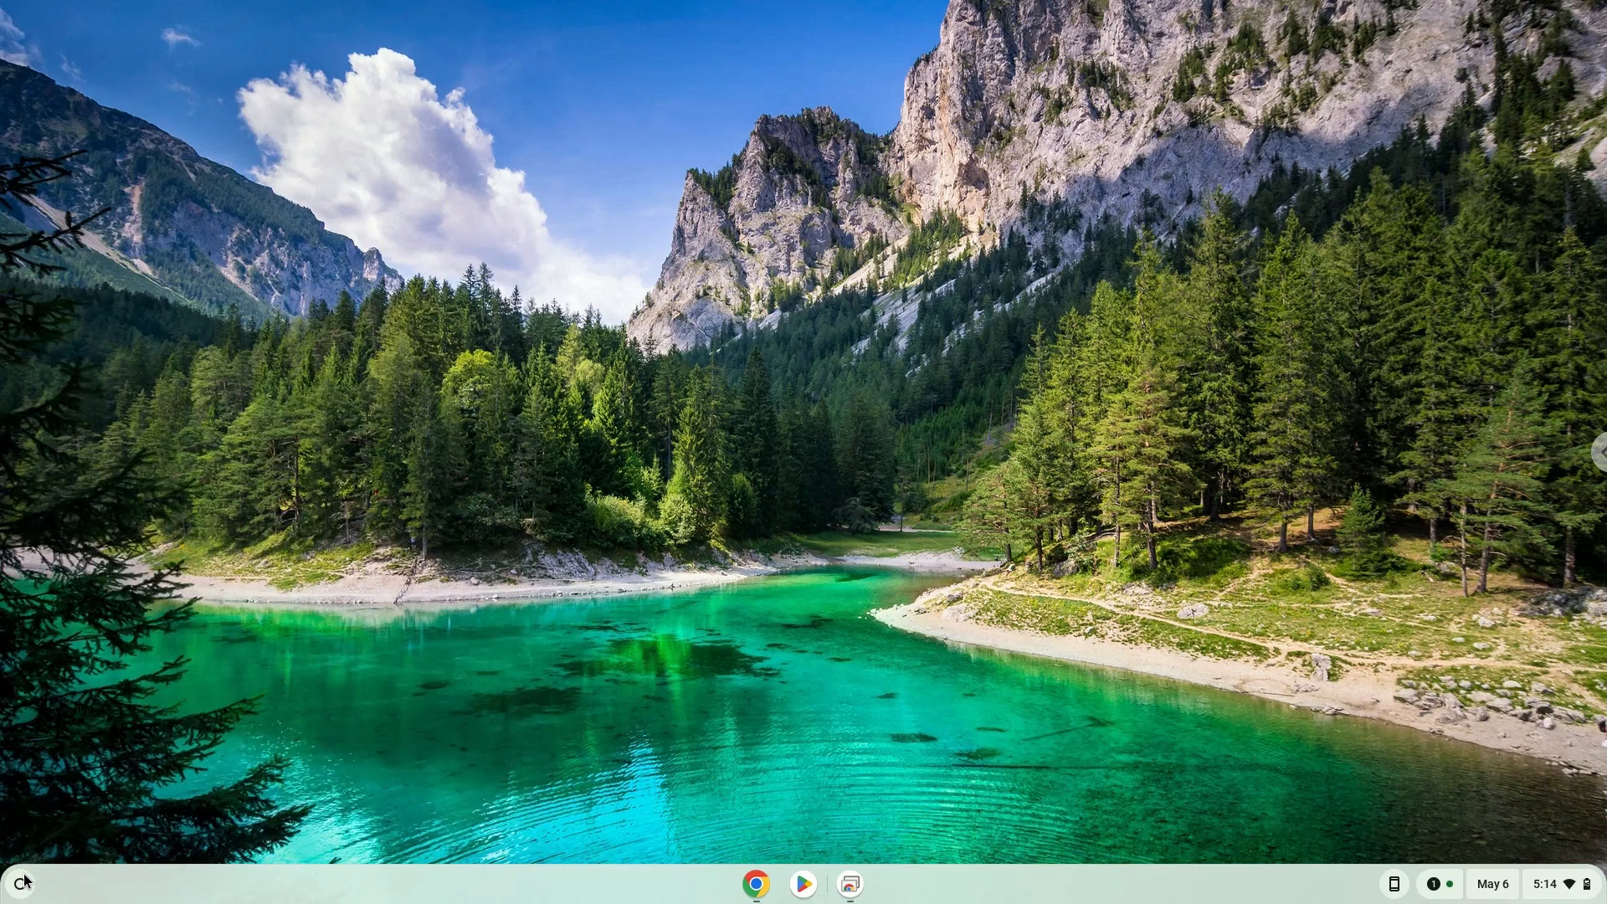
click(19, 881)
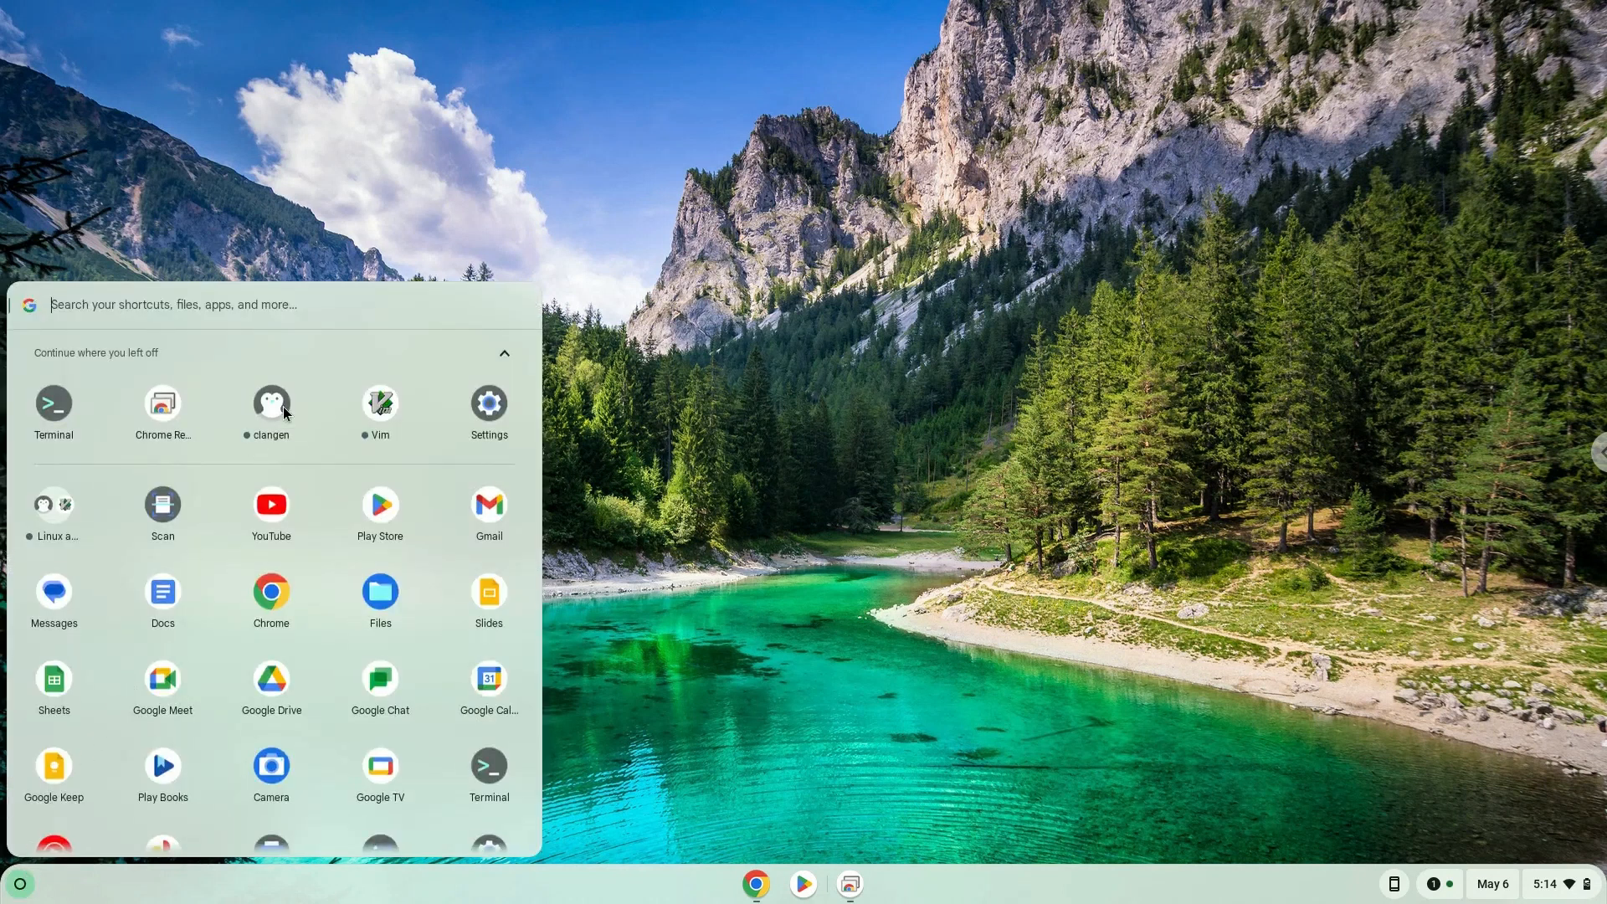